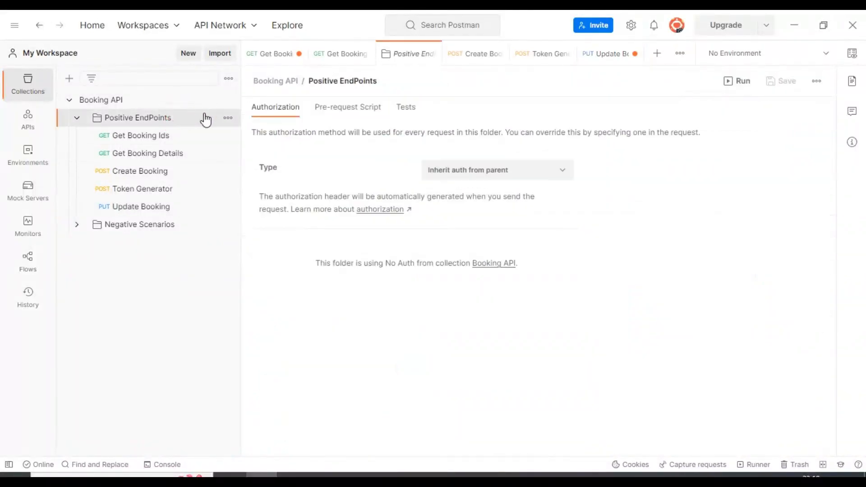
{"action": "mouse_move", "coordinate": [229, 119]}
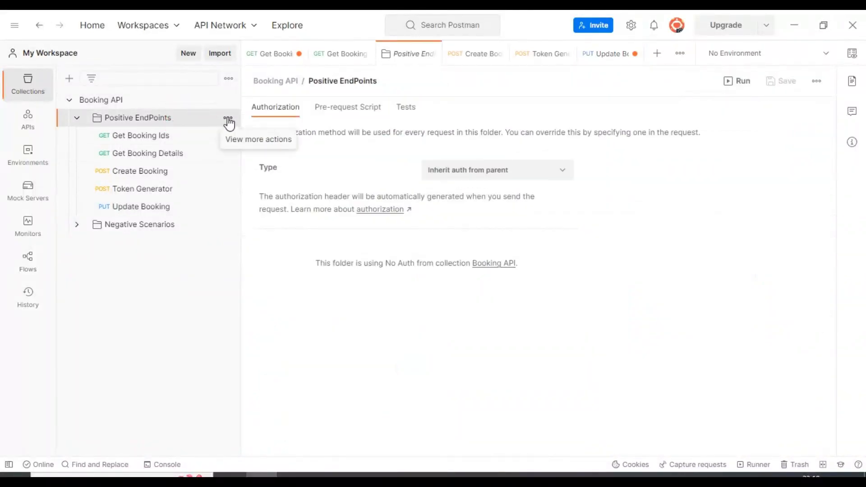
Add a new request named 'Delete Booking' inside the Positive EndPoints folder.
{"action": "left_click", "coordinate": [228, 118]}
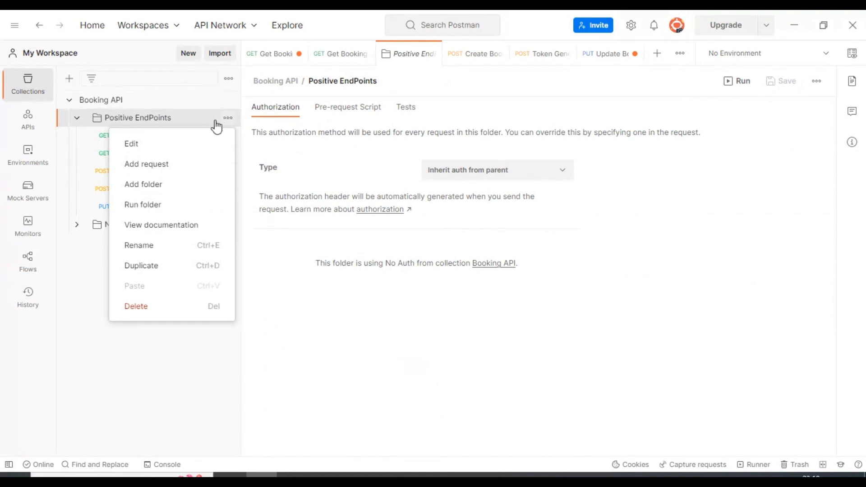
{"action": "left_click", "coordinate": [146, 164]}
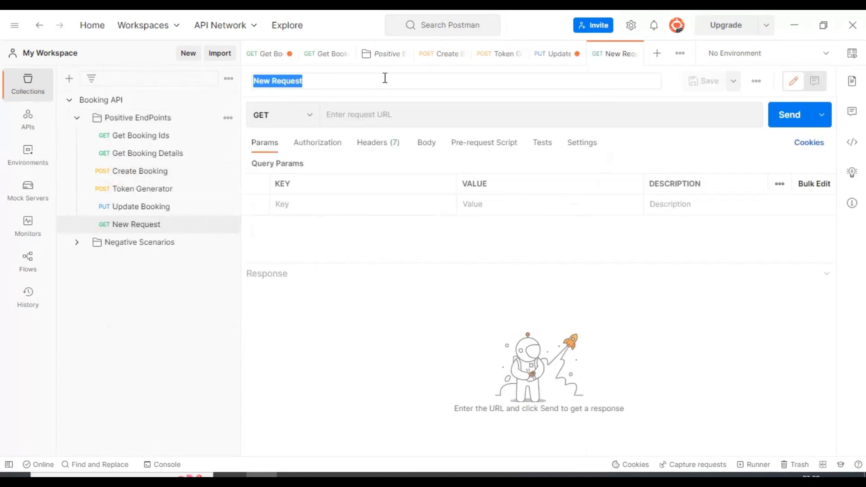
{"action": "mouse_move", "coordinate": [401, 77]}
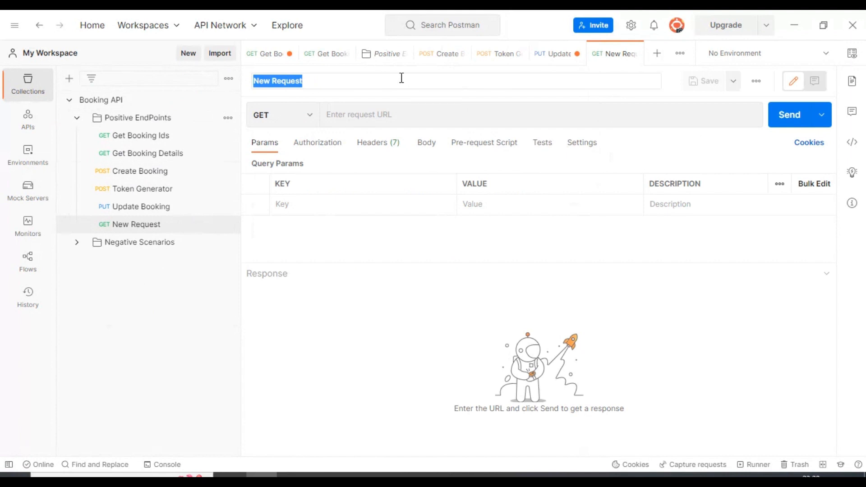
{"action": "type", "text": "Delee"}
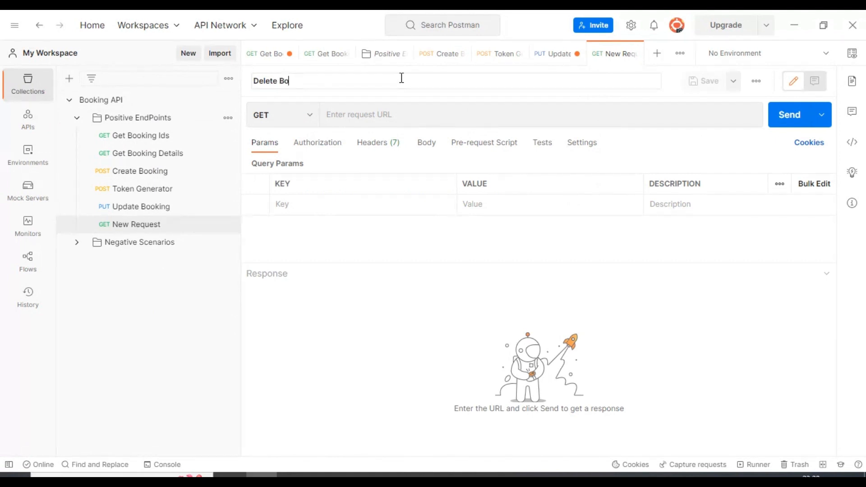
{"action": "type", "text": "oking"}
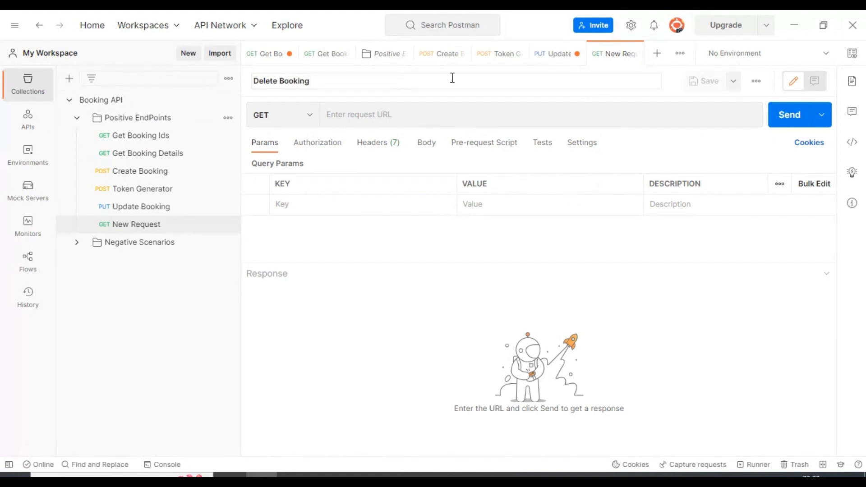
{"action": "left_click", "coordinate": [281, 116]}
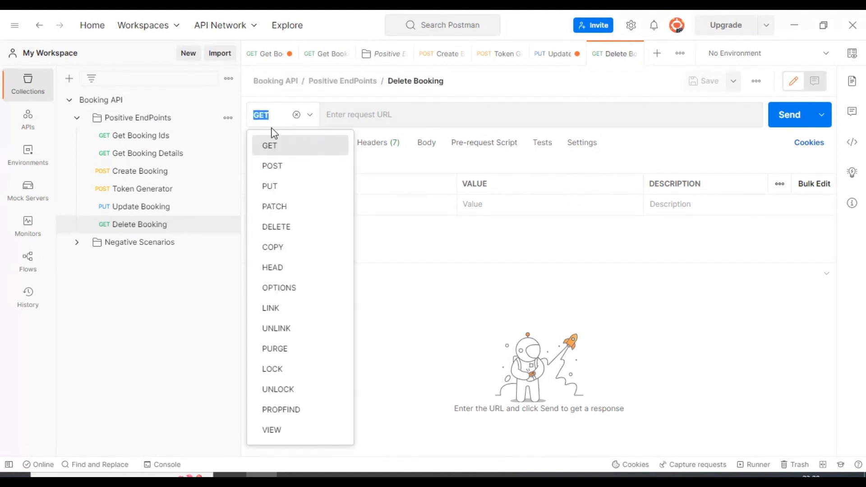
{"action": "left_click", "coordinate": [276, 228]}
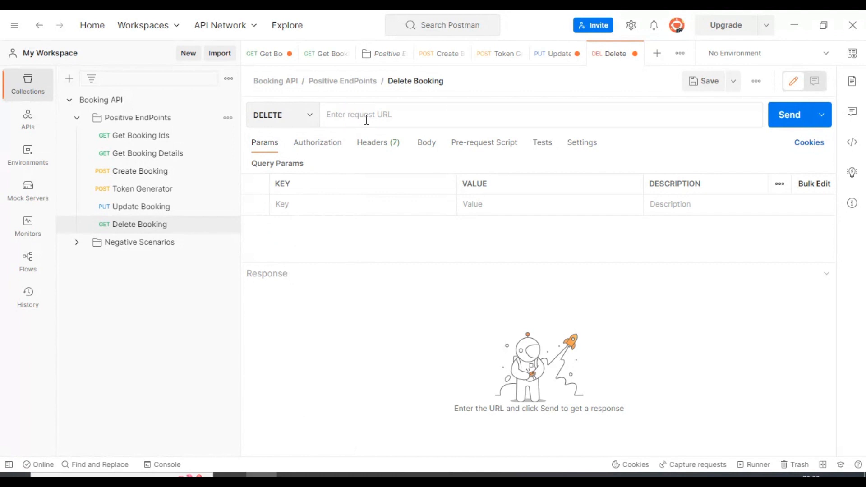
{"action": "type", "text": "ht"}
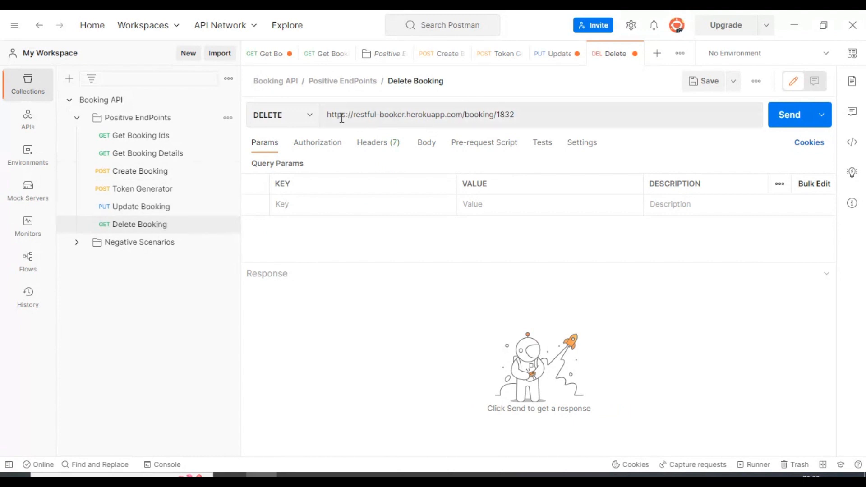
{"action": "mouse_move", "coordinate": [364, 127]}
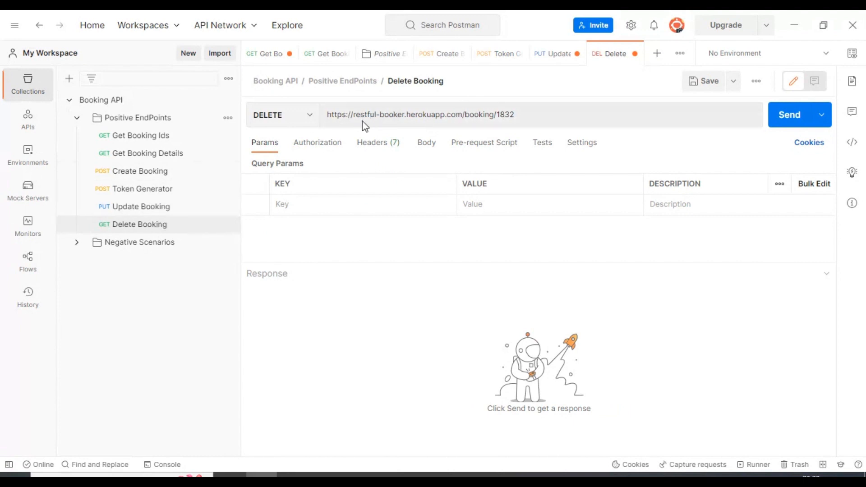
{"action": "left_click", "coordinate": [353, 115]}
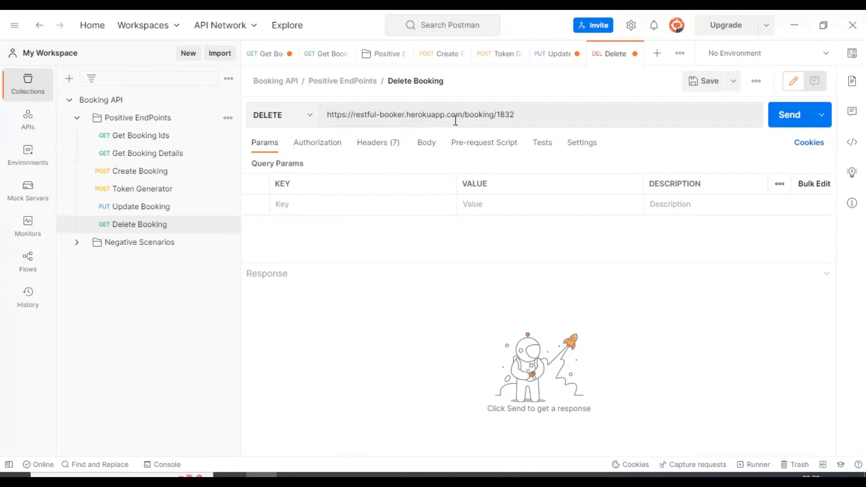
Select the booking id 1832 in the URL and bring up the request's headers.
{"action": "double_click", "coordinate": [472, 115]}
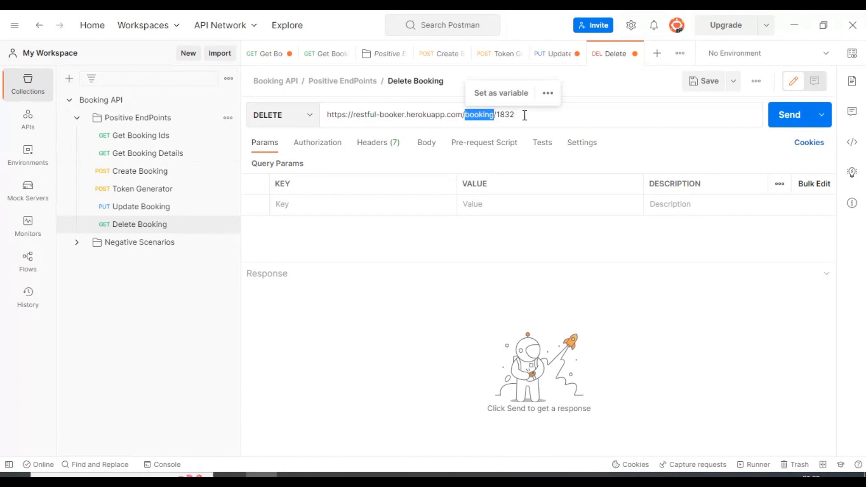
{"action": "double_click", "coordinate": [505, 115]}
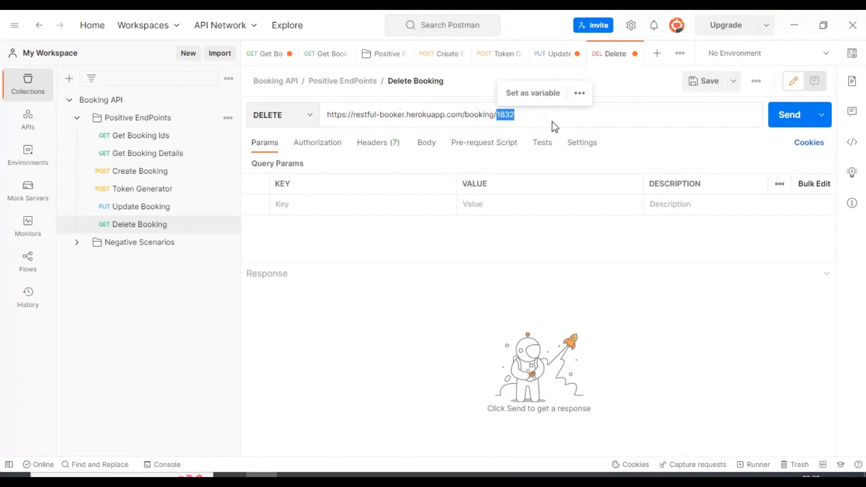
{"action": "left_click", "coordinate": [505, 115]}
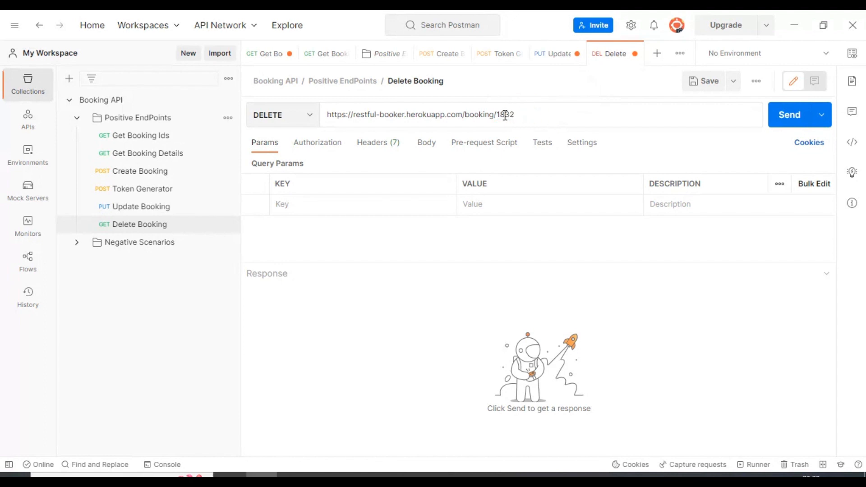
{"action": "double_click", "coordinate": [506, 114]}
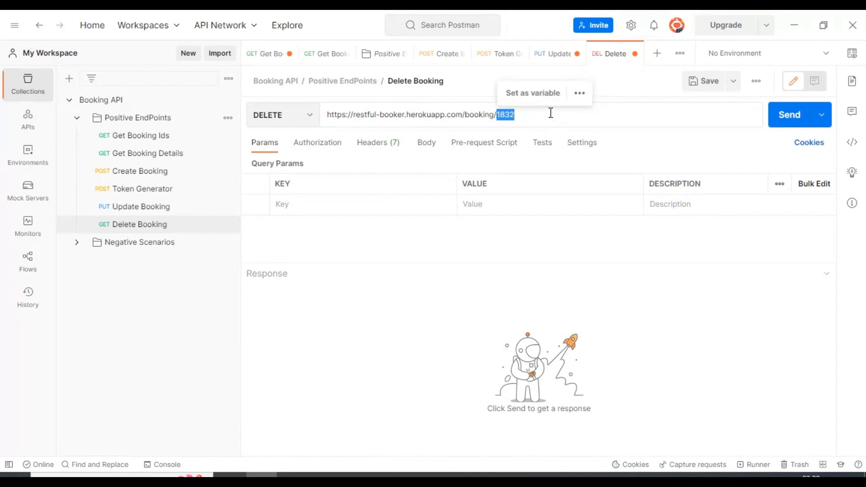
{"action": "left_click", "coordinate": [377, 142]}
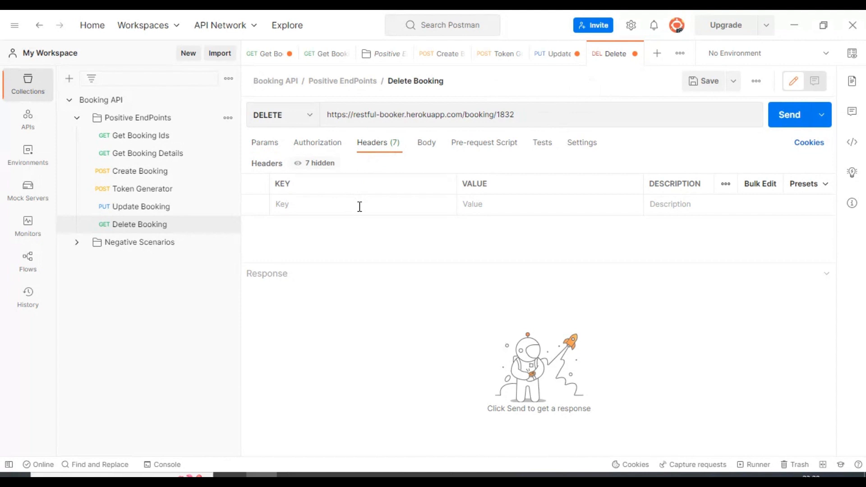
Add a Content-Type header with value application/json.
{"action": "left_click", "coordinate": [360, 203]}
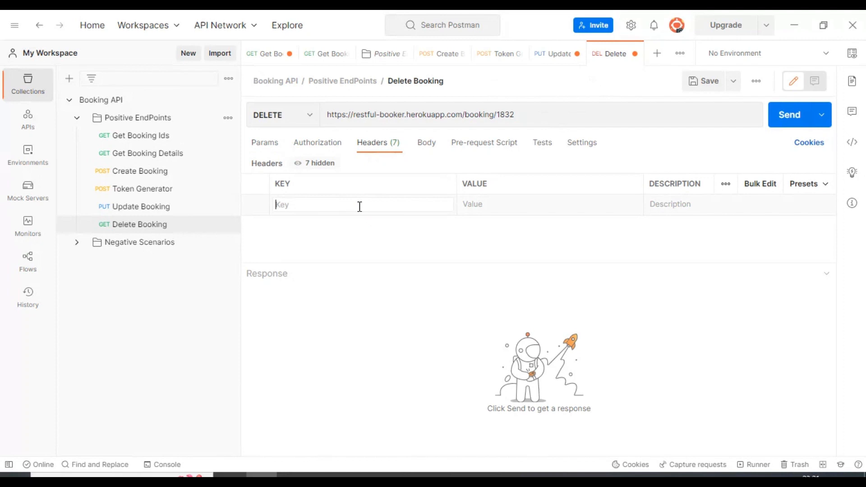
{"action": "mouse_move", "coordinate": [359, 209]}
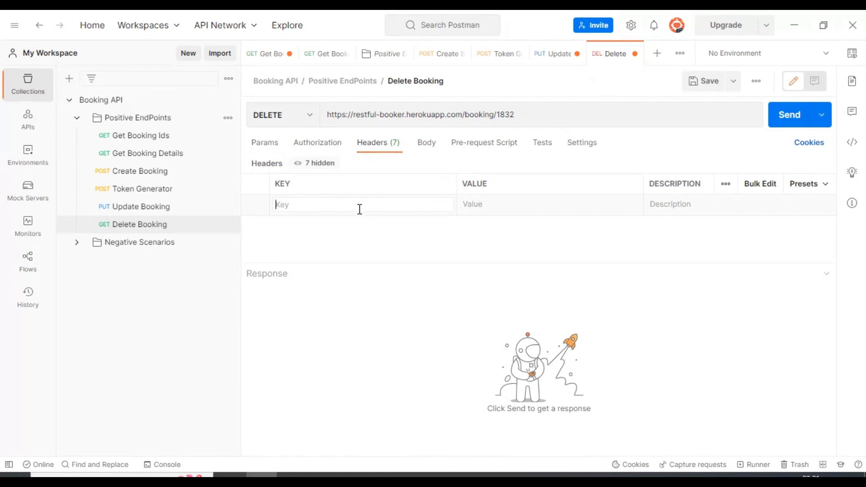
{"action": "type", "text": "ty"}
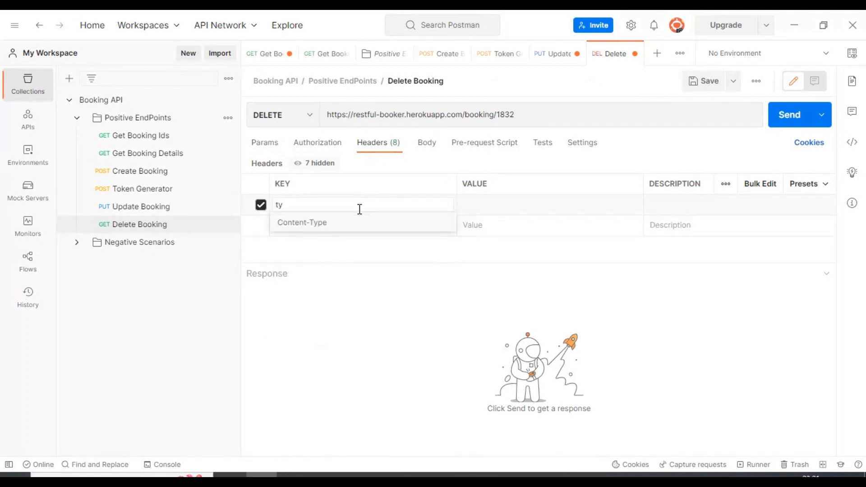
{"action": "left_click", "coordinate": [301, 221]}
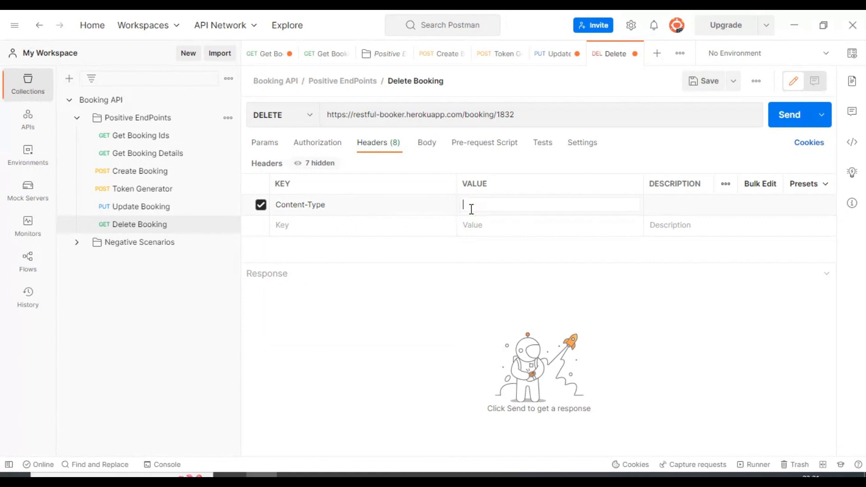
{"action": "type", "text": "json"}
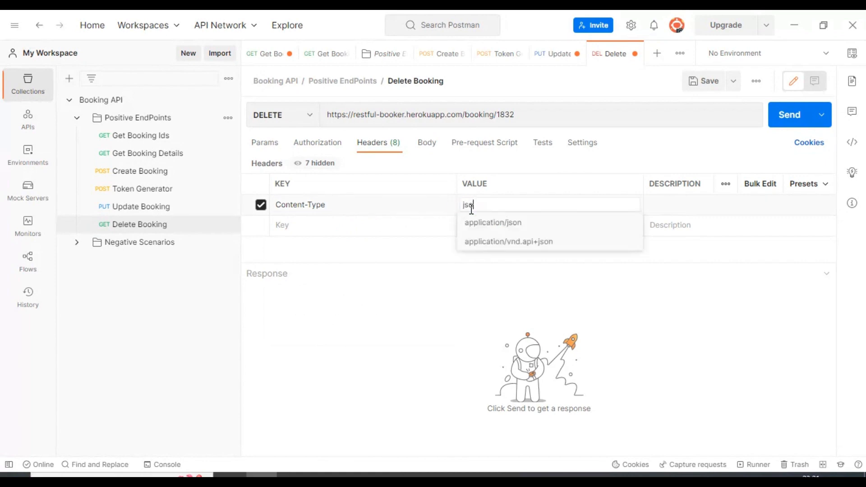
{"action": "left_click", "coordinate": [493, 222]}
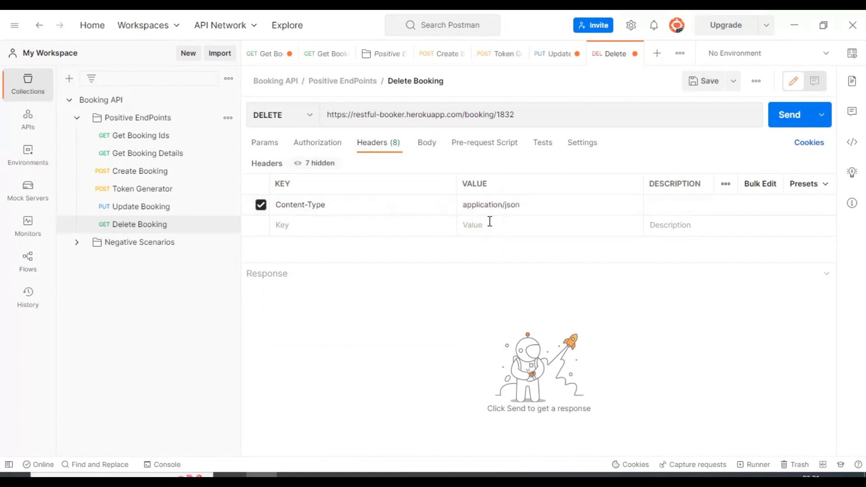
{"action": "left_click", "coordinate": [361, 226]}
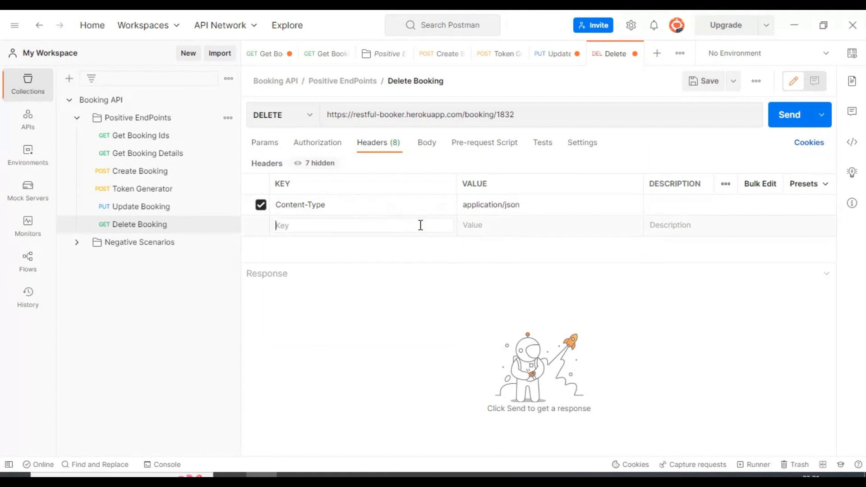
{"action": "type", "text": "co"}
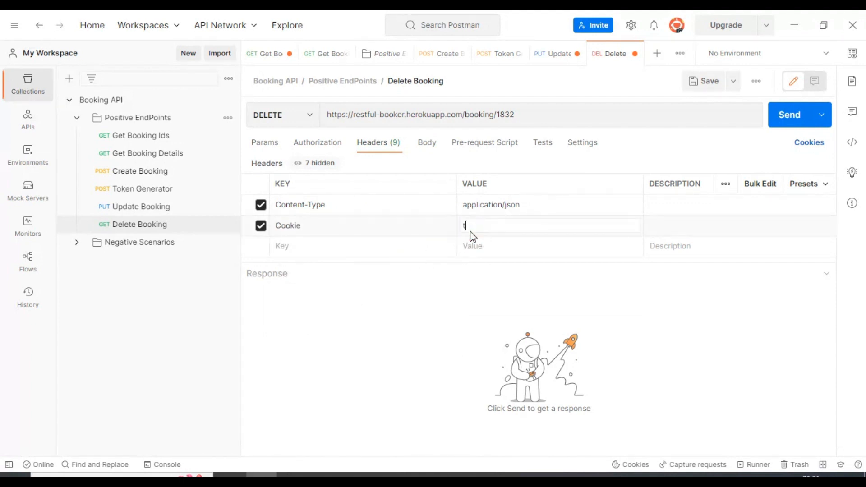
{"action": "type", "text": "oken="}
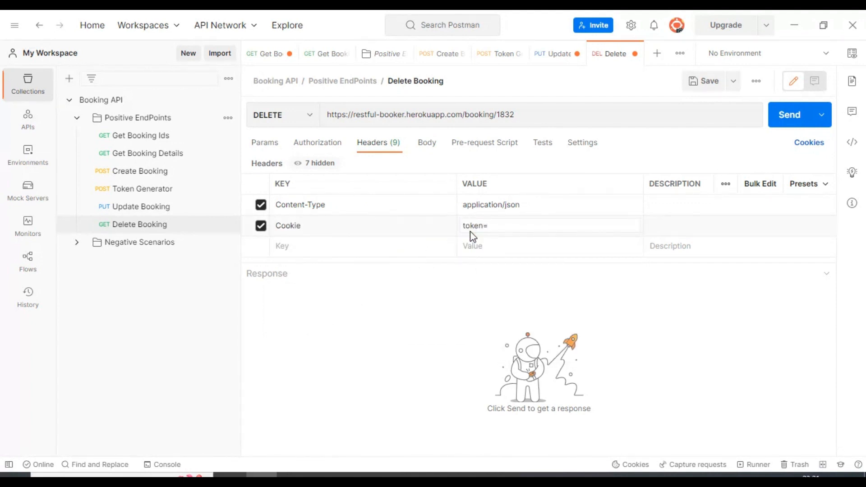
{"action": "type", "text": "1234"}
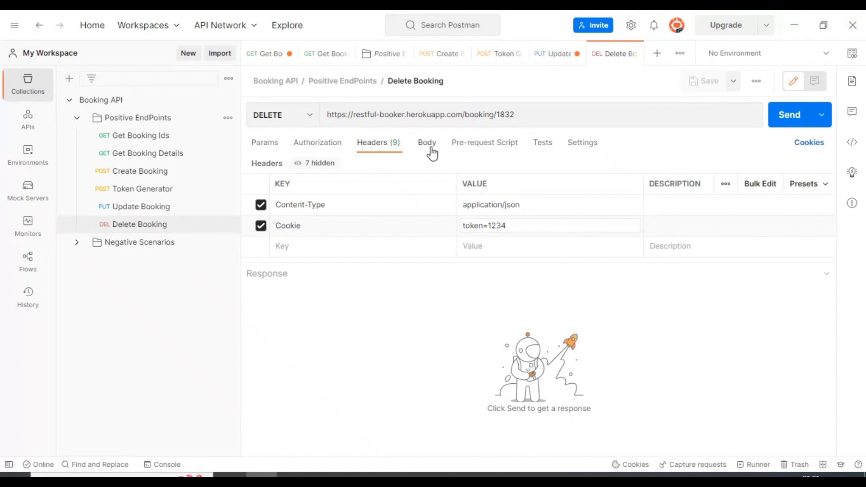
{"action": "left_click", "coordinate": [427, 143]}
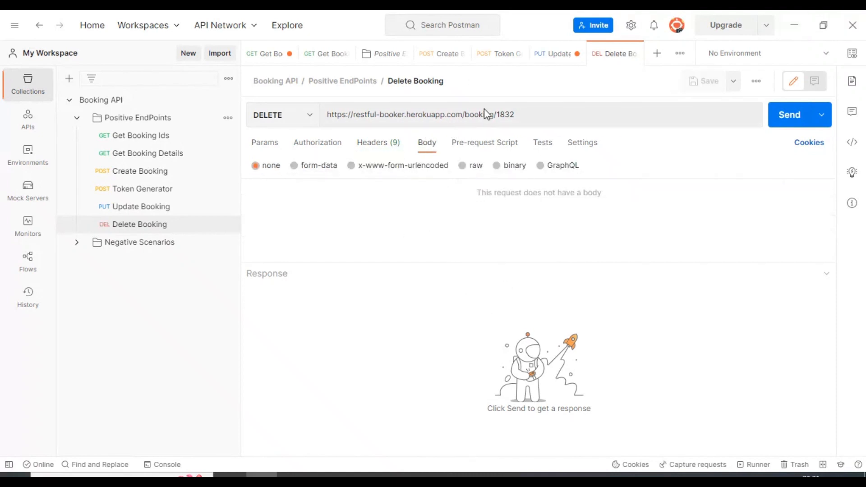
{"action": "left_click", "coordinate": [499, 115]}
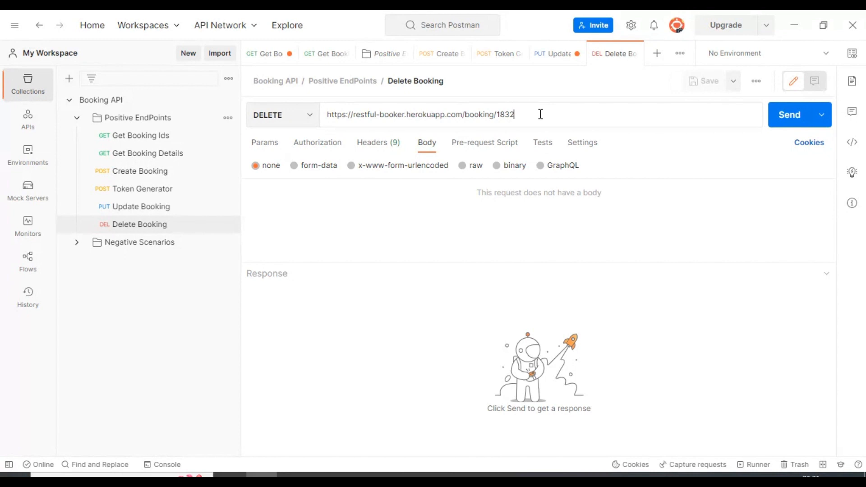
{"action": "mouse_move", "coordinate": [155, 232]}
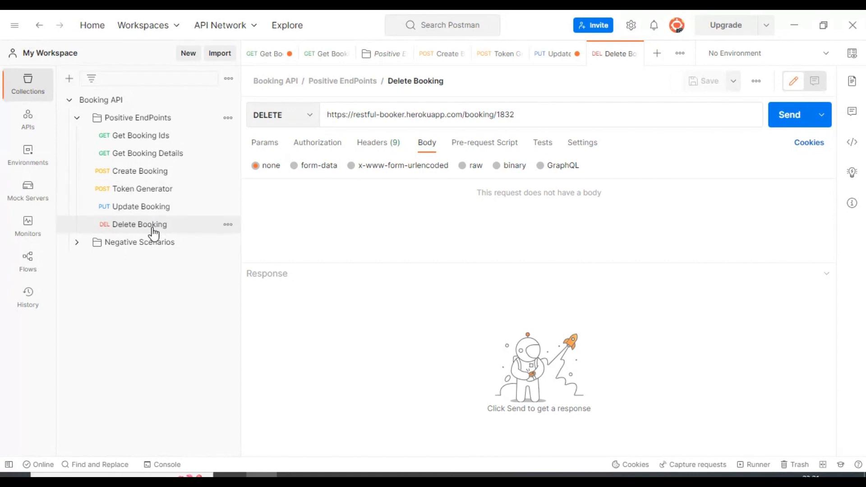
{"action": "mouse_move", "coordinate": [176, 232]}
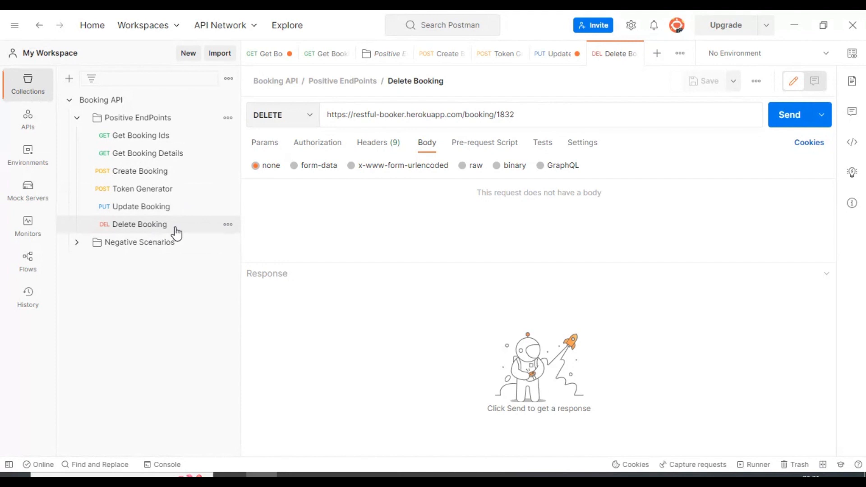
Send Create Booking, then fetch booking 11321 via Get Booking Details, returning Testers Talk.
{"action": "left_click", "coordinate": [140, 172]}
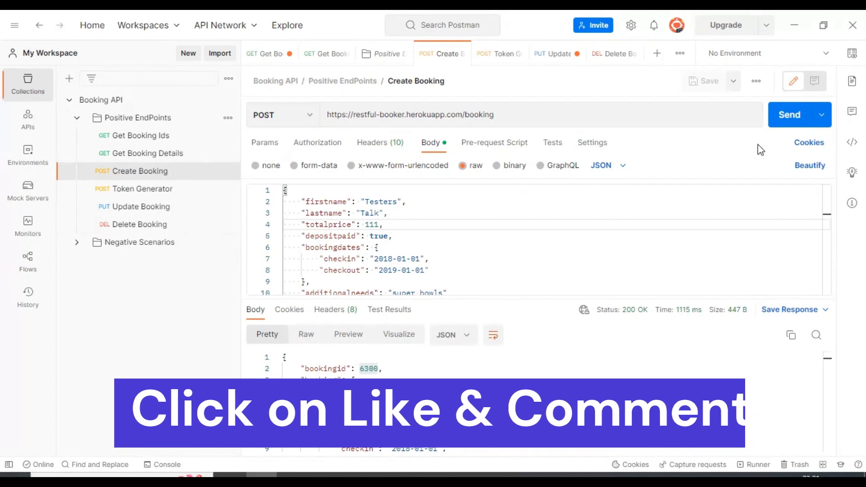
{"action": "left_click", "coordinate": [792, 115]}
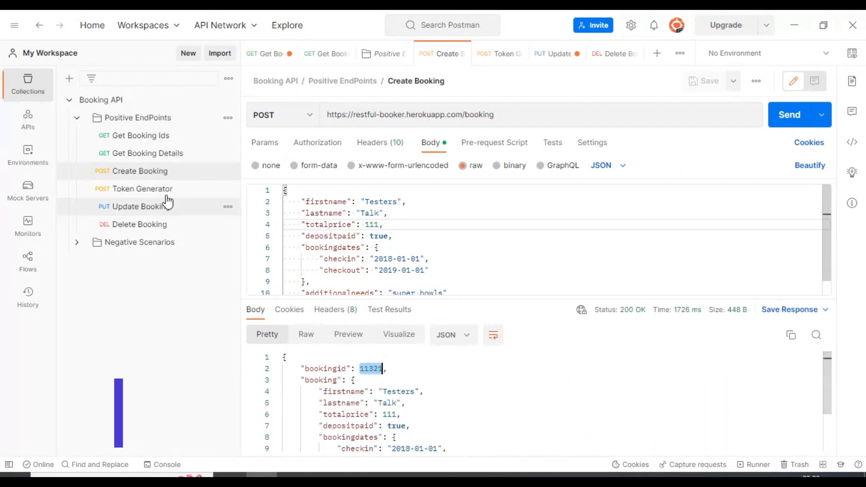
{"action": "left_click", "coordinate": [267, 54]}
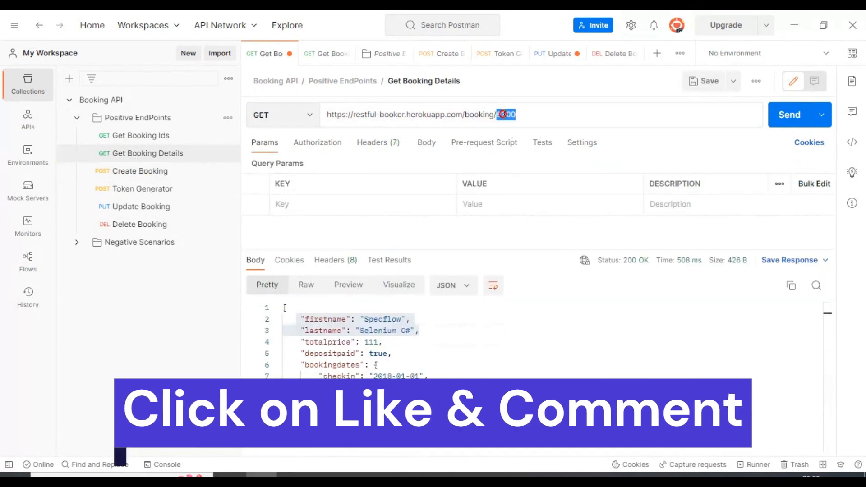
{"action": "type", "text": "11321"}
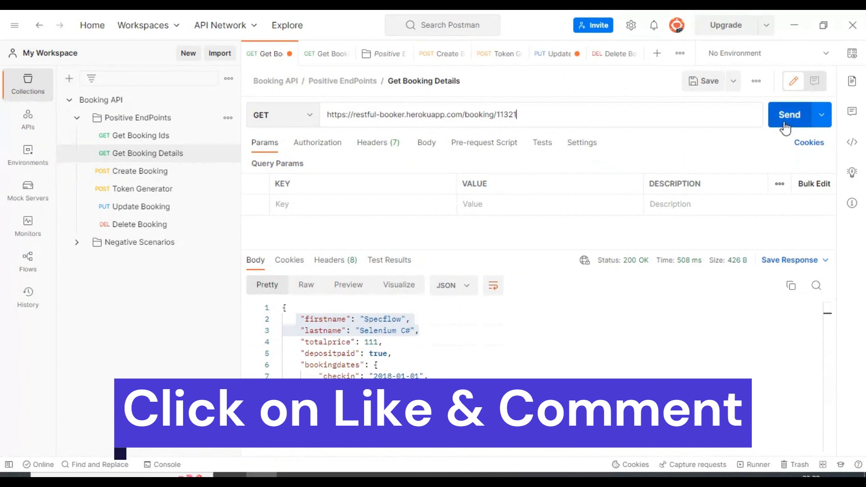
{"action": "left_click", "coordinate": [790, 114]}
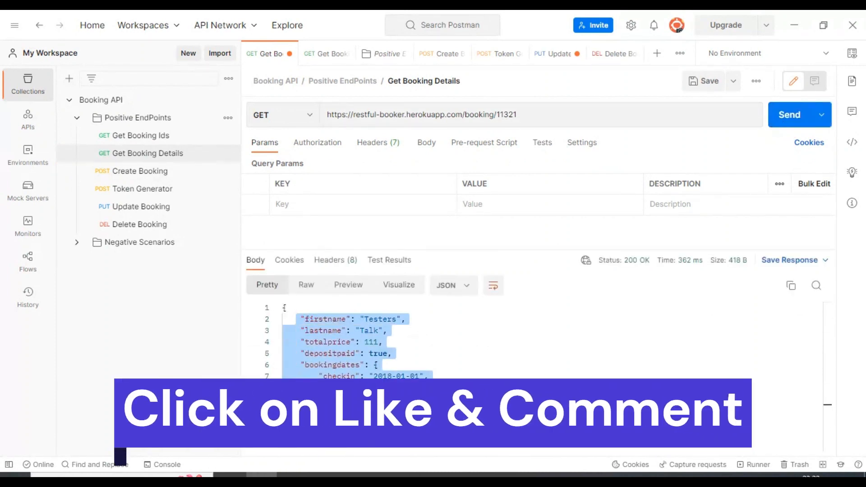
Point Update Booking at booking 11321 and generate a fresh token with Token Generator.
{"action": "left_click", "coordinate": [554, 54]}
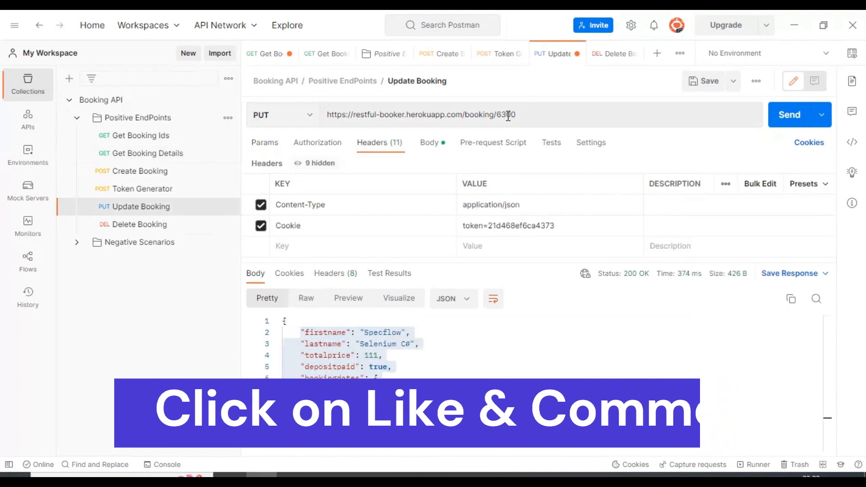
{"action": "type", "text": "11321"}
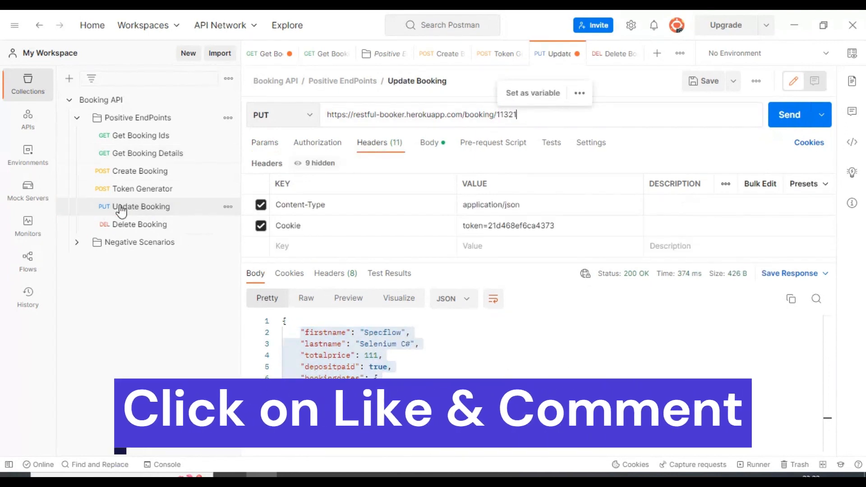
{"action": "left_click", "coordinate": [143, 189]}
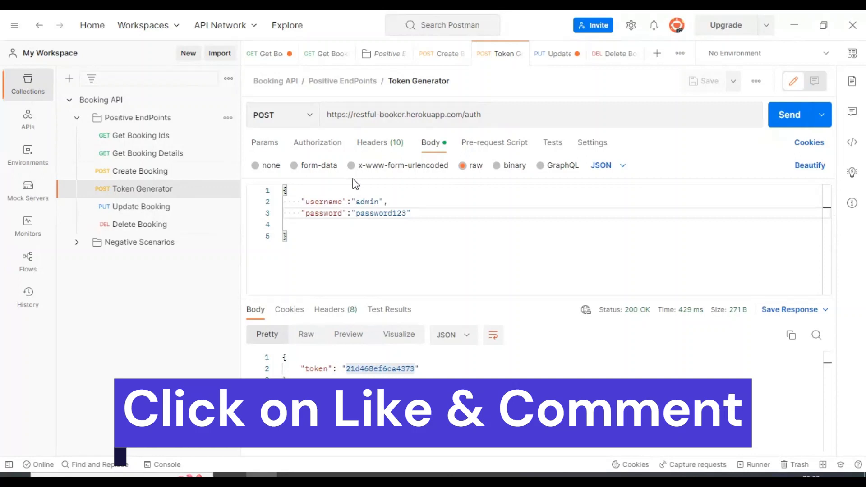
{"action": "left_click", "coordinate": [788, 115]}
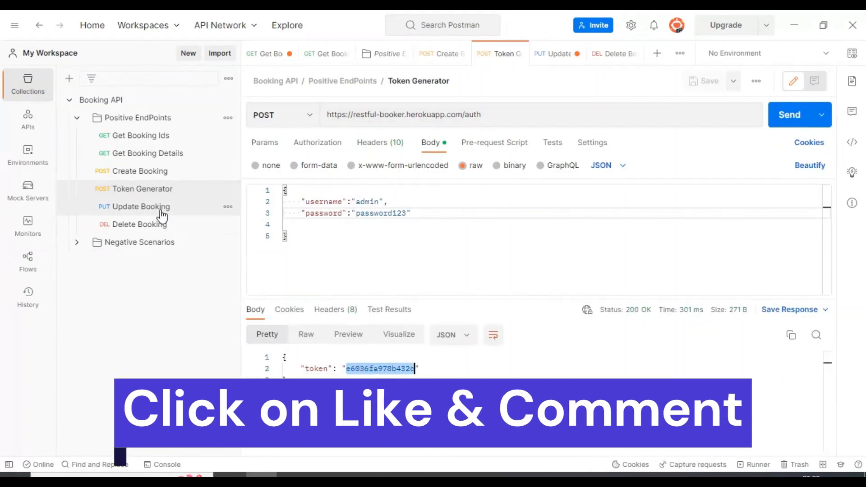
{"action": "left_click", "coordinate": [554, 53]}
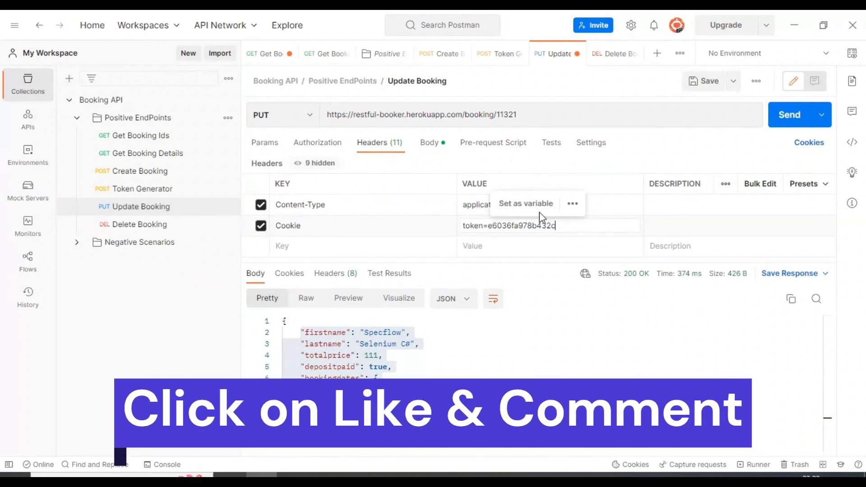
Edit the name fields in the Update Booking body and send it, getting 405 Method Not Allowed.
{"action": "left_click", "coordinate": [429, 142]}
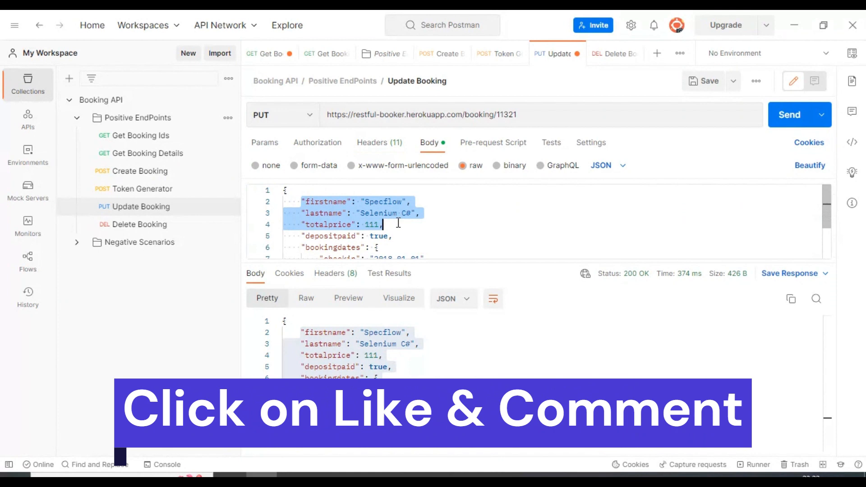
{"action": "left_click", "coordinate": [318, 213]}
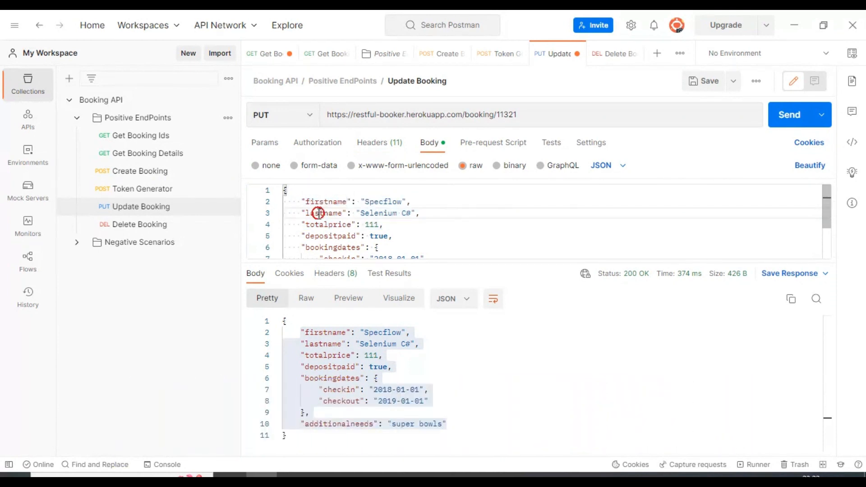
{"action": "left_click_drag", "start_coordinate": [309, 201], "coordinate": [420, 213]}
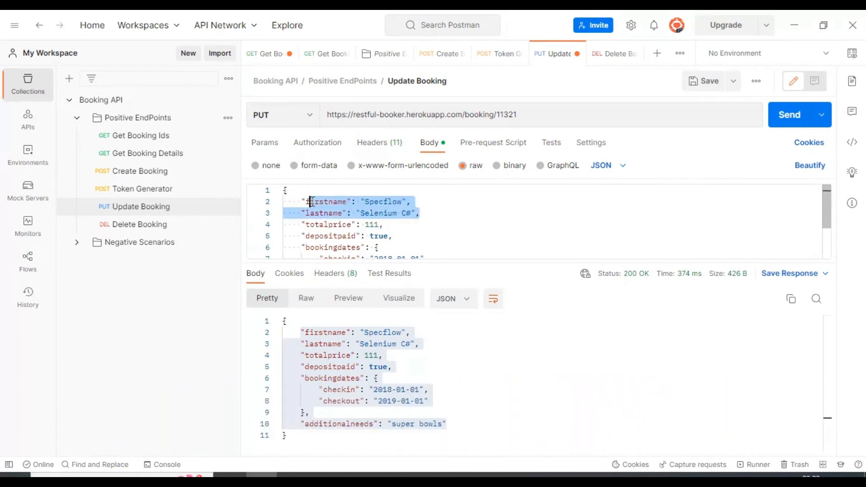
{"action": "left_click", "coordinate": [790, 116]}
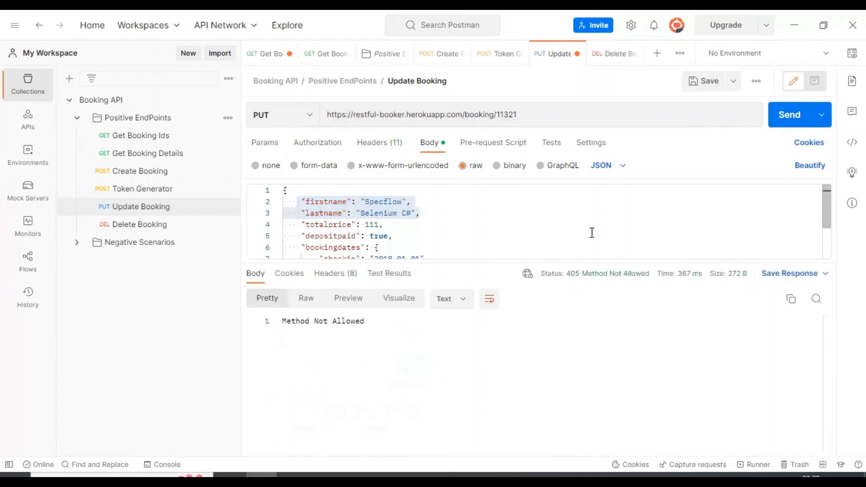
{"action": "mouse_move", "coordinate": [429, 221]}
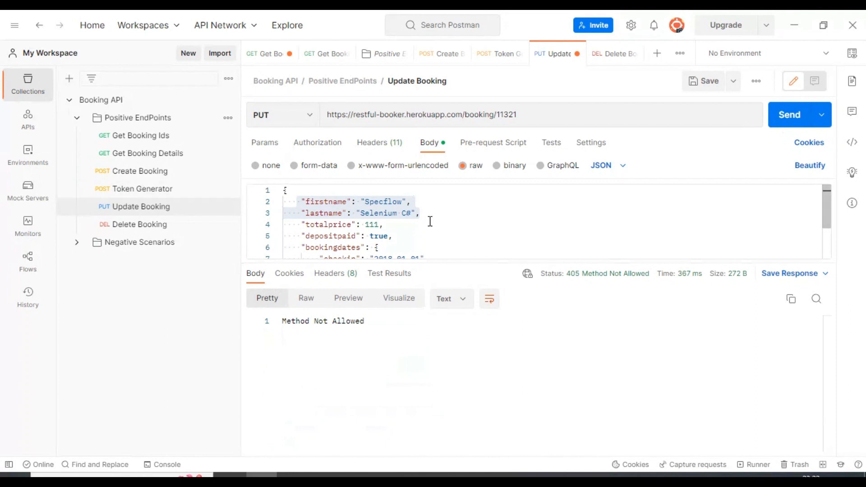
{"action": "left_click", "coordinate": [459, 212]}
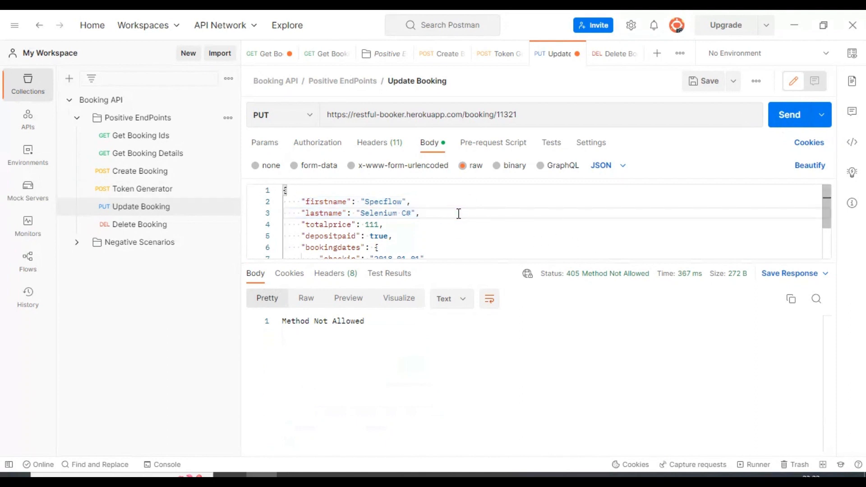
{"action": "left_click", "coordinate": [373, 142]}
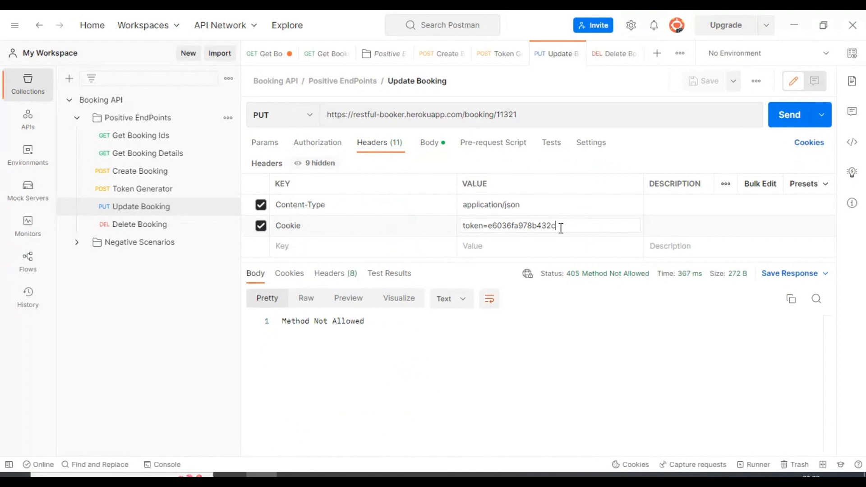
{"action": "left_click", "coordinate": [789, 115]}
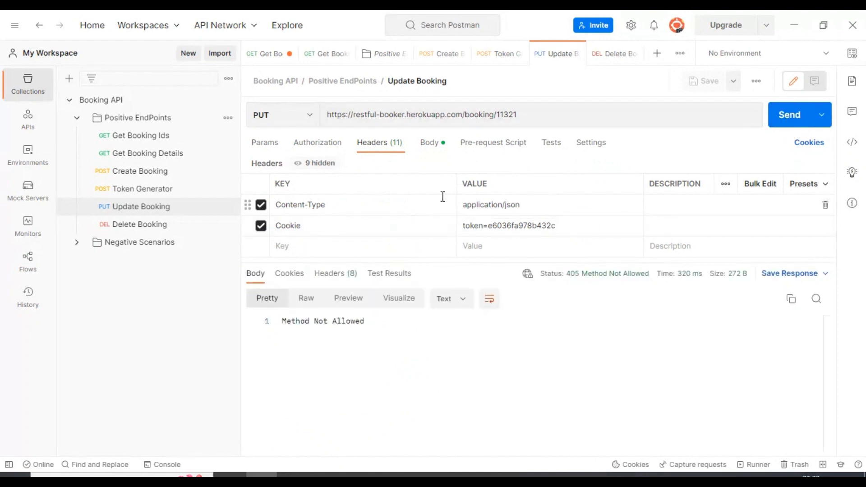
Send Create Booking to get booking 1078 and switch to Get Booking Details.
{"action": "left_click", "coordinate": [448, 54]}
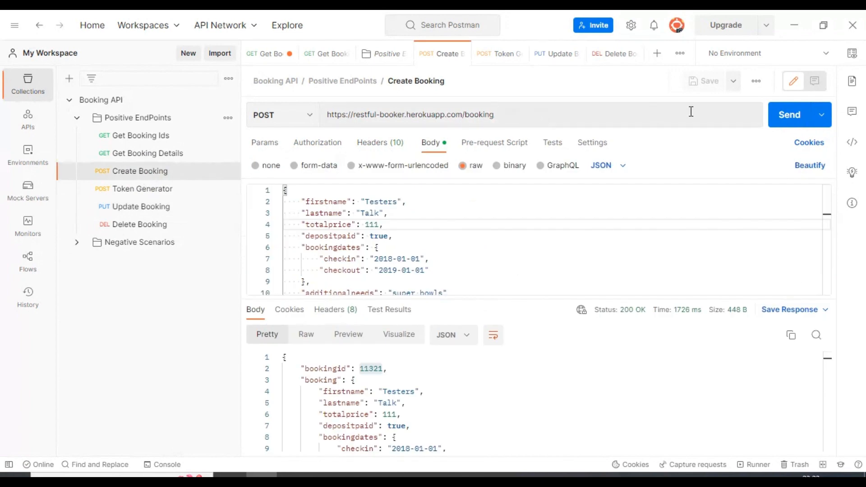
{"action": "left_click", "coordinate": [788, 115]}
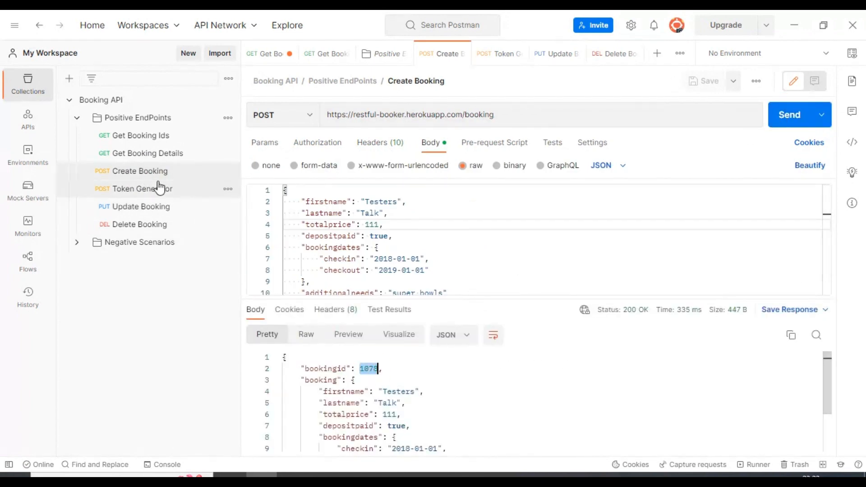
{"action": "left_click", "coordinate": [148, 153]}
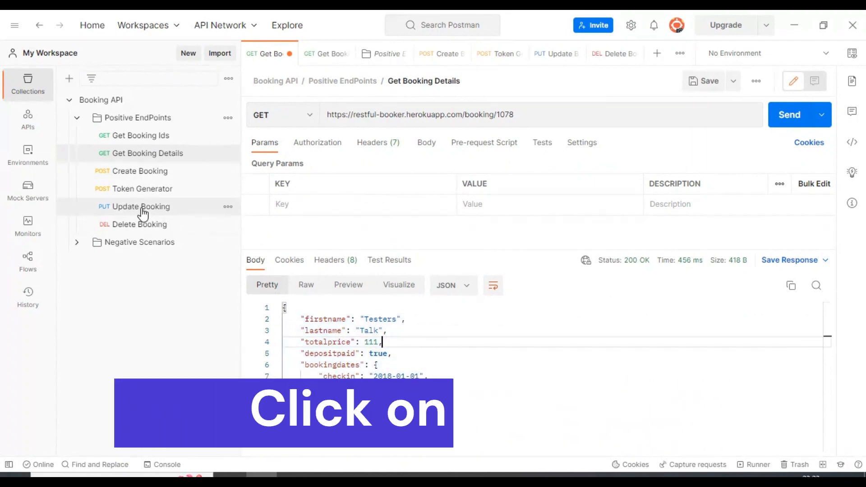
Aim Update Booking at booking 1078 with the new token and send it, getting 200 OK.
{"action": "left_click", "coordinate": [140, 207]}
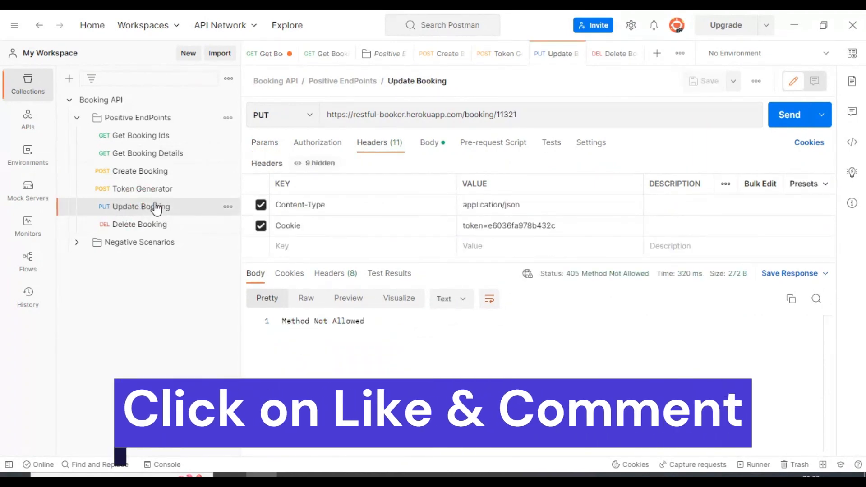
{"action": "double_click", "coordinate": [506, 115]}
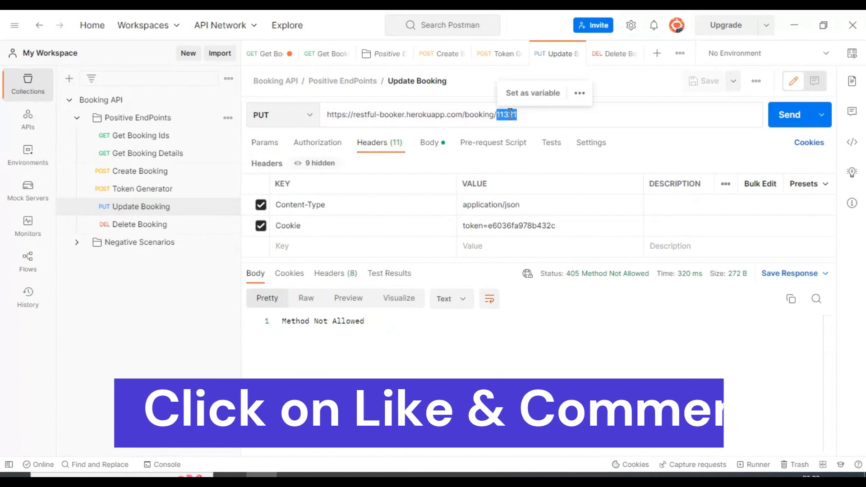
{"action": "type", "text": "1078"}
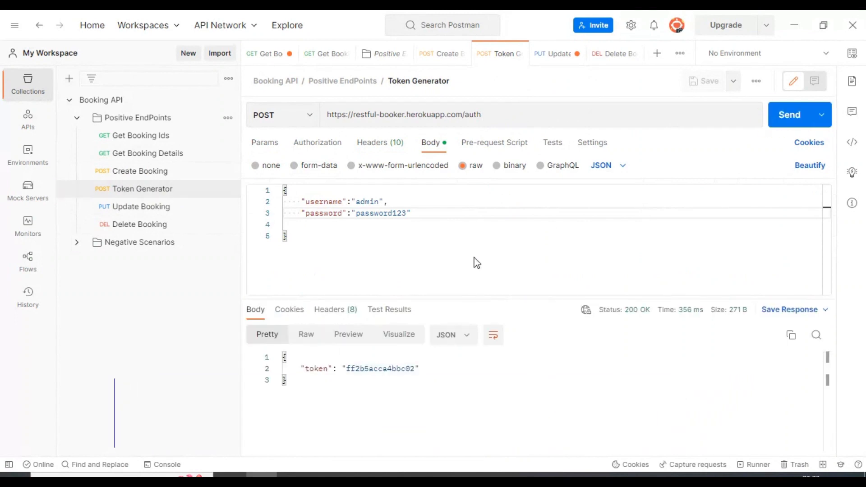
{"action": "double_click", "coordinate": [377, 368]}
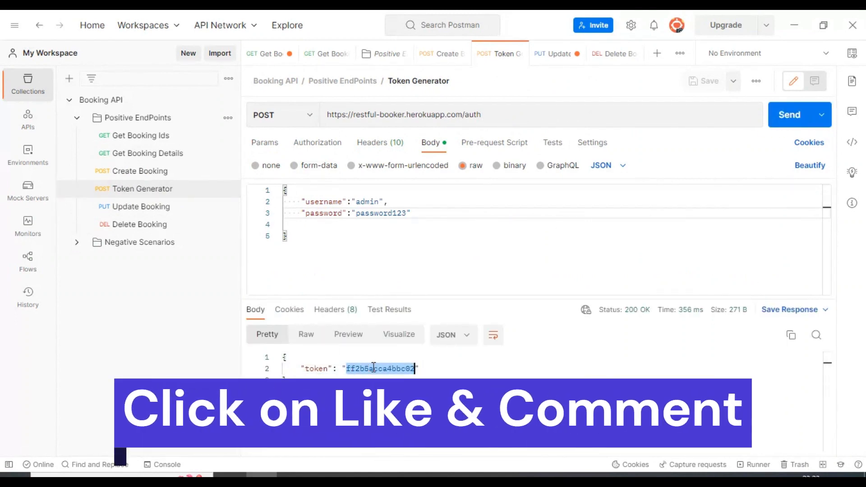
{"action": "left_click", "coordinate": [140, 206]}
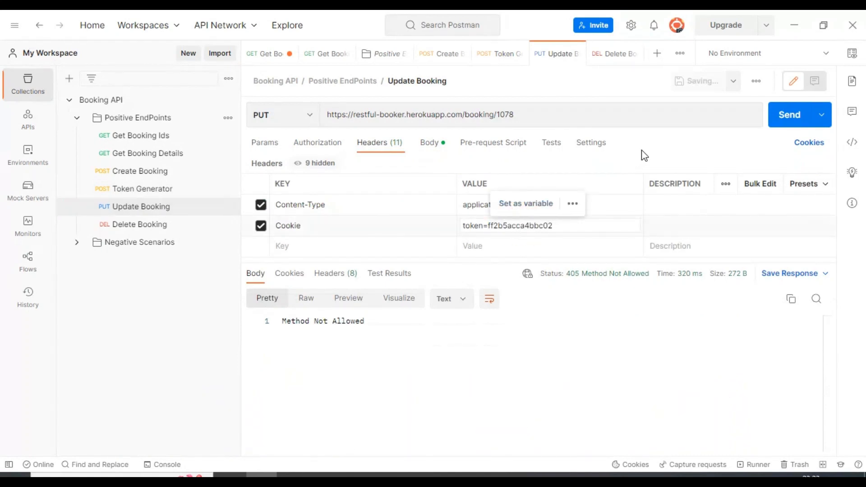
{"action": "left_click", "coordinate": [790, 116]}
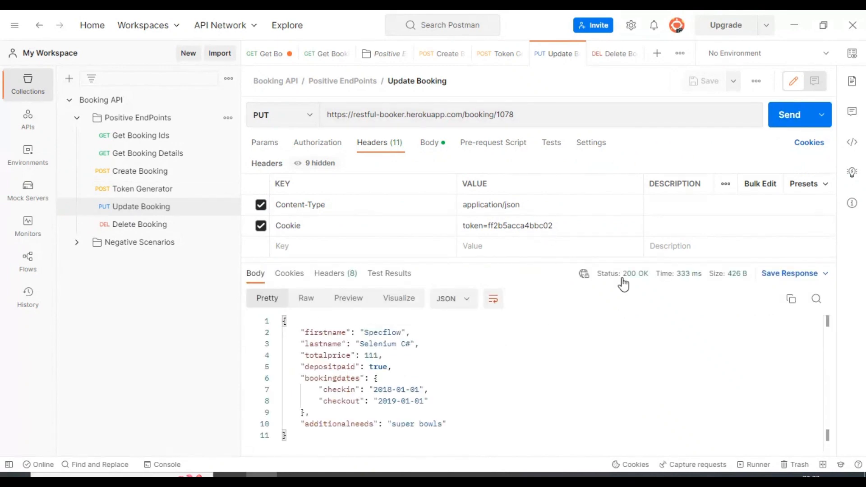
{"action": "mouse_move", "coordinate": [638, 281]}
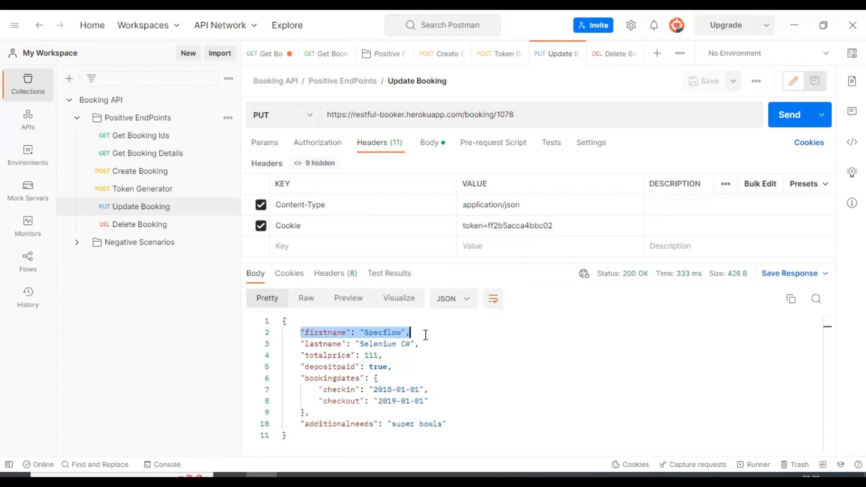
Re-fetch booking 1078 showing Specflow Selenium C#, then switch to Delete Booking.
{"action": "left_click", "coordinate": [135, 154]}
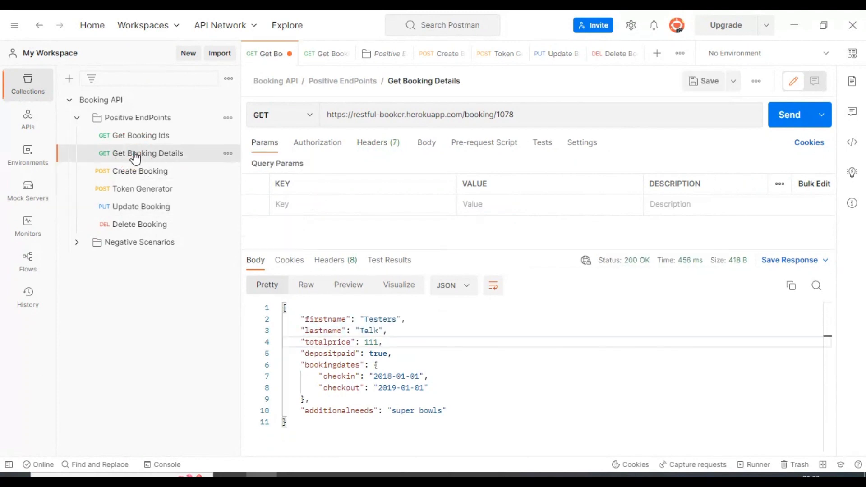
{"action": "left_click", "coordinate": [788, 115]}
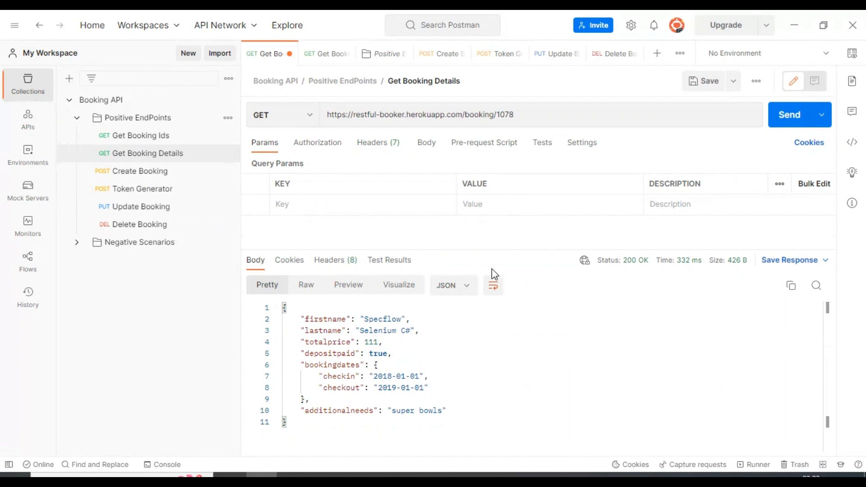
{"action": "left_click_drag", "start_coordinate": [301, 318], "coordinate": [418, 330]}
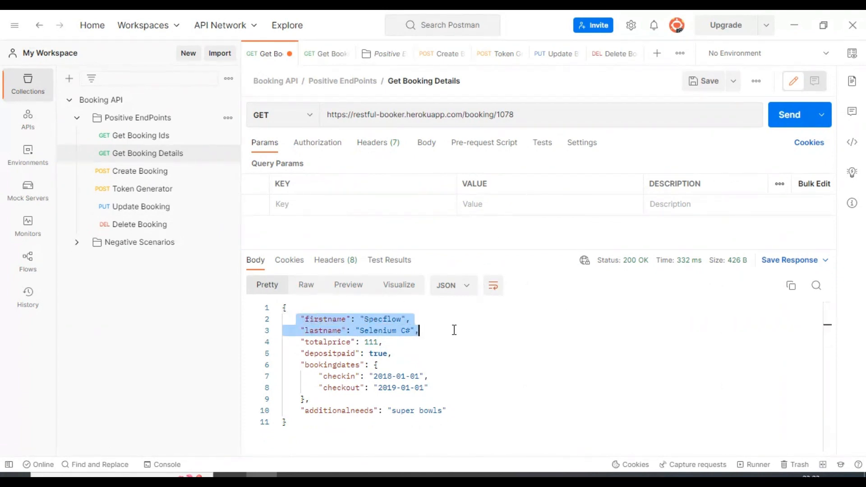
{"action": "left_click", "coordinate": [139, 225]}
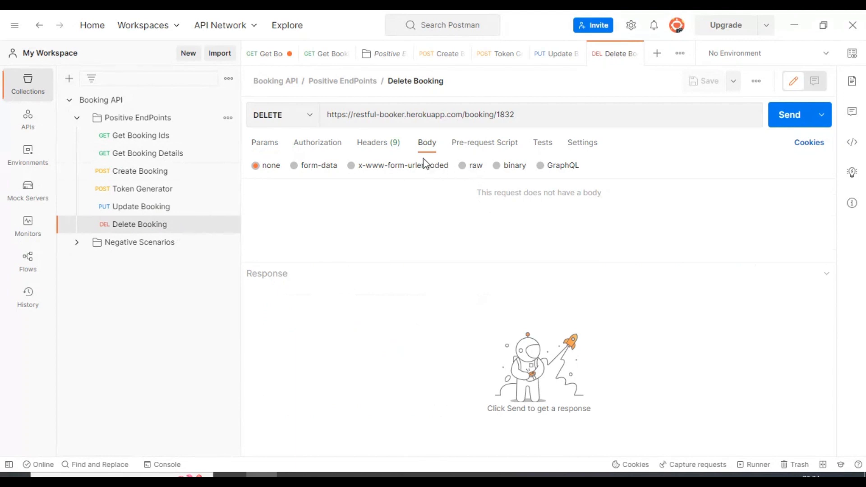
Set the Delete Booking URL to booking 1078 with the token cookie and send it, getting 201 Created.
{"action": "double_click", "coordinate": [504, 115]}
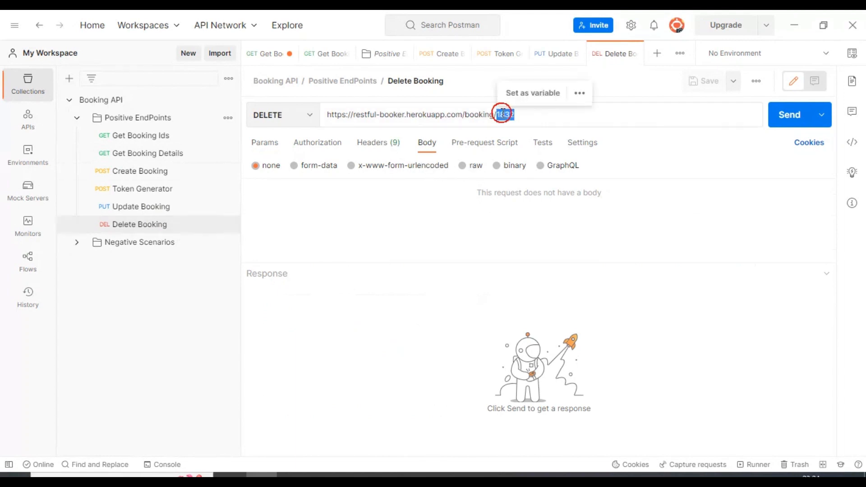
{"action": "left_click", "coordinate": [377, 142]}
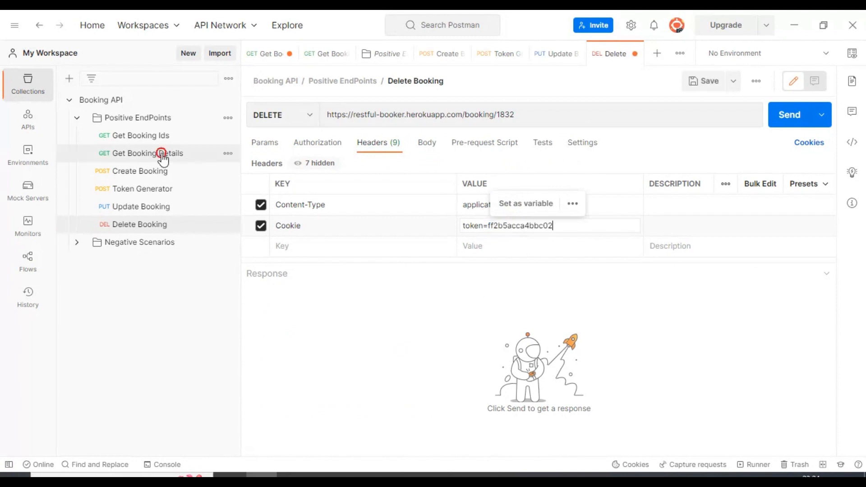
{"action": "left_click", "coordinate": [148, 153]}
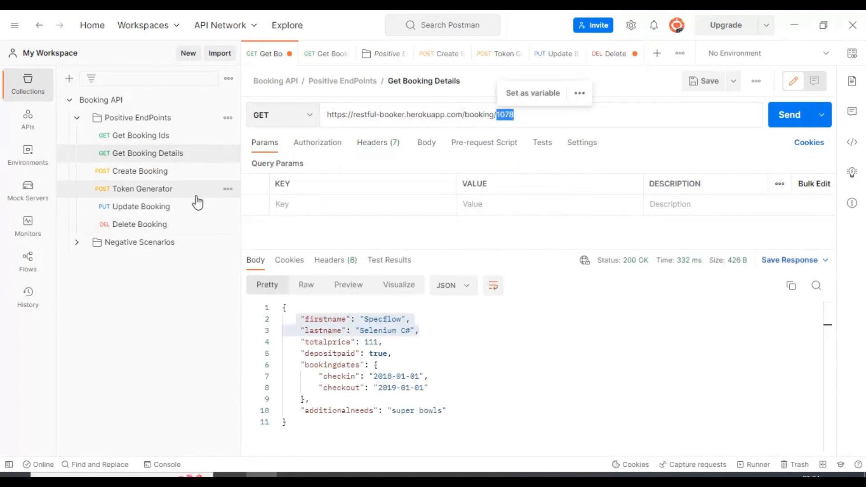
{"action": "left_click", "coordinate": [609, 54]}
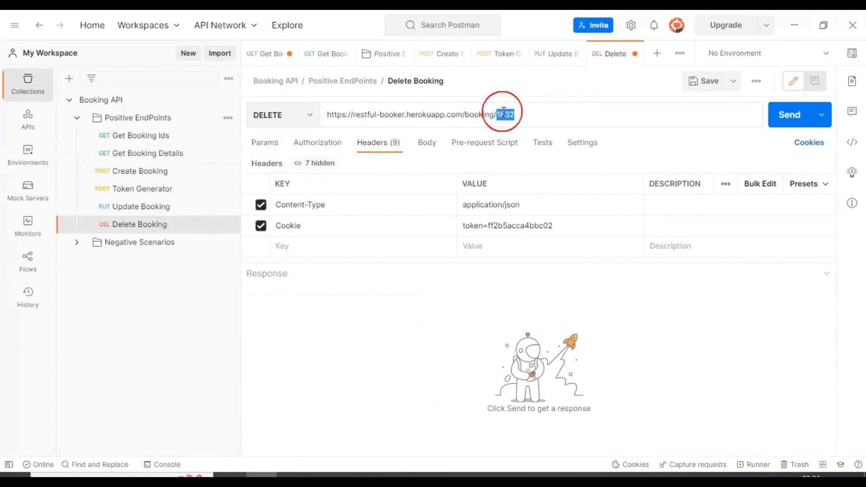
{"action": "left_click", "coordinate": [792, 115]}
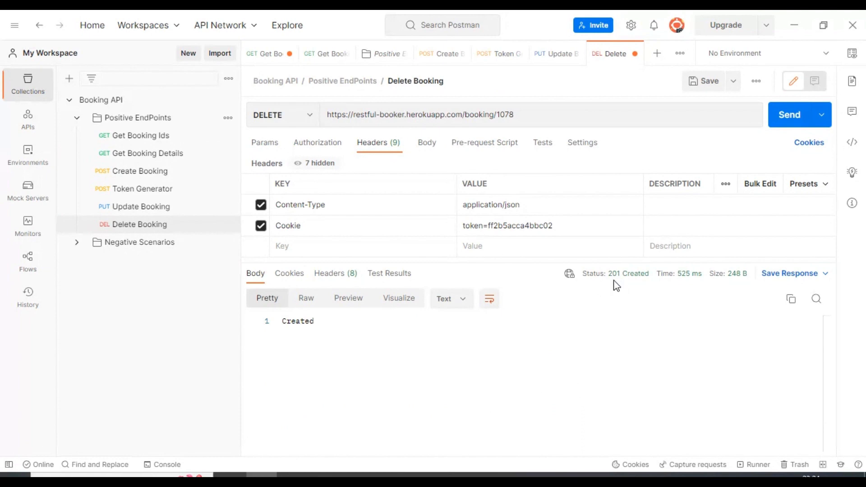
{"action": "mouse_move", "coordinate": [610, 289]}
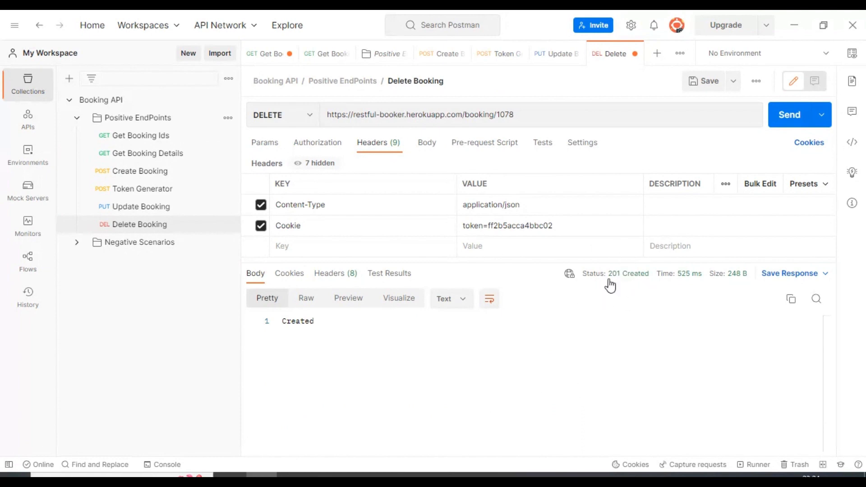
{"action": "left_click", "coordinate": [140, 206]}
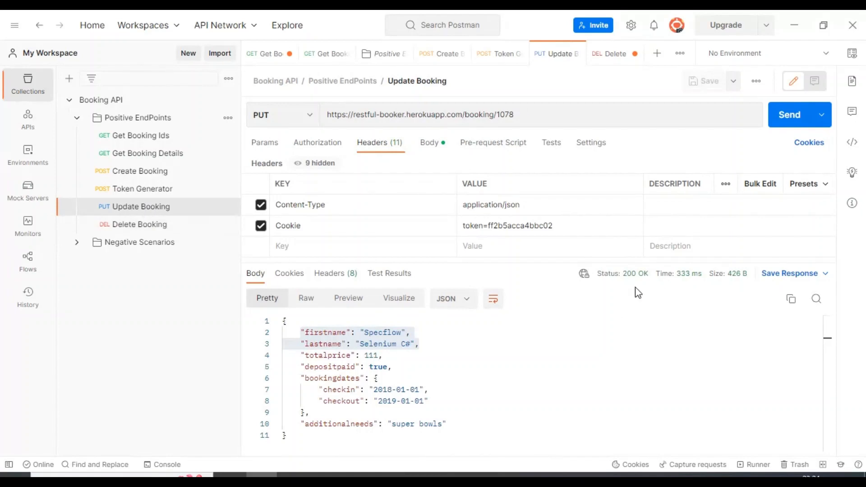
{"action": "mouse_move", "coordinate": [132, 229]}
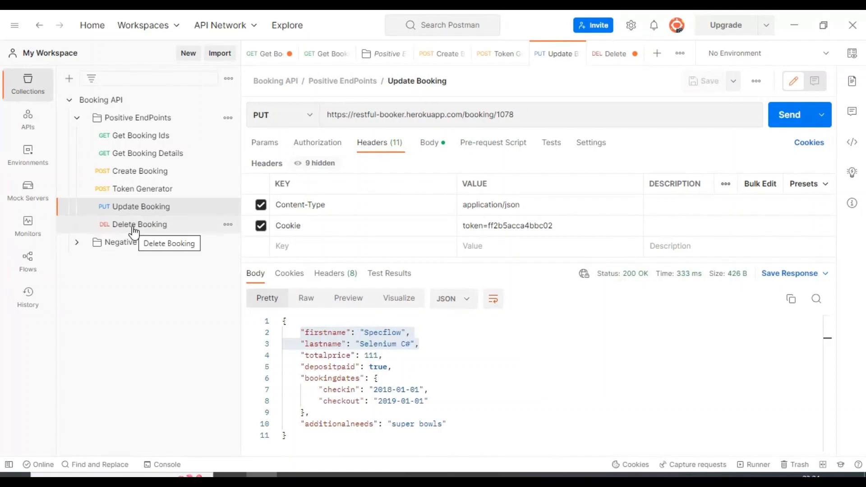
{"action": "left_click", "coordinate": [139, 224]}
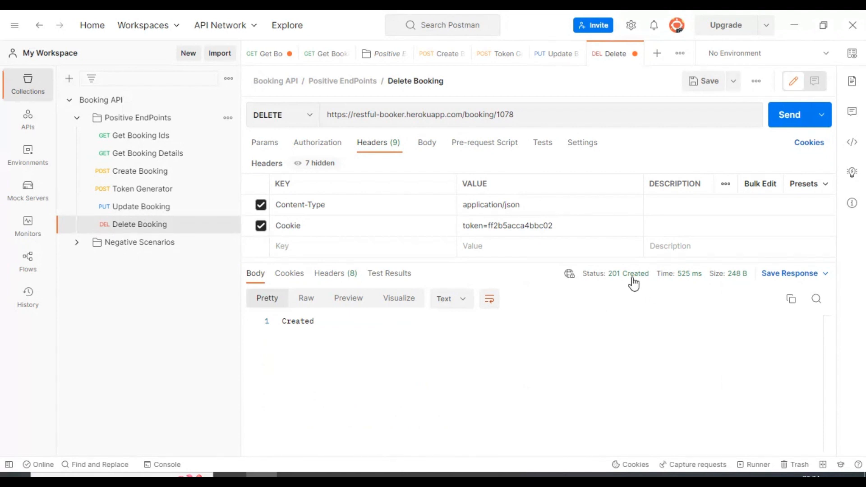
{"action": "mouse_move", "coordinate": [617, 295]}
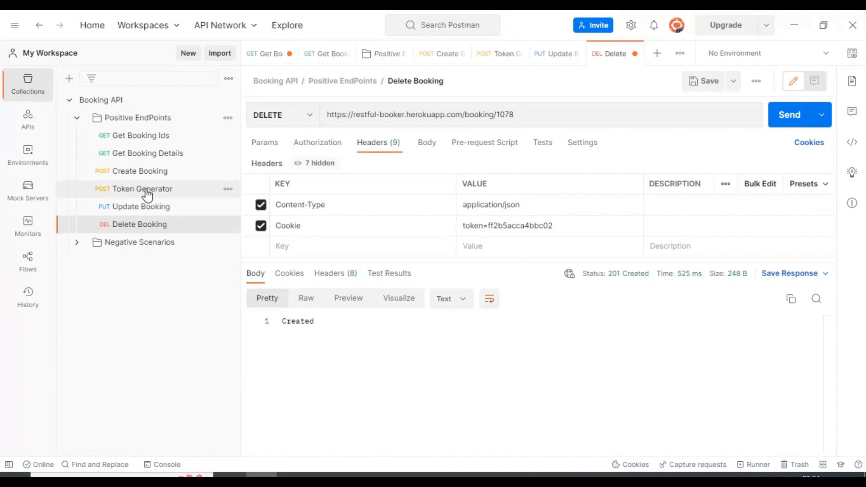
{"action": "mouse_move", "coordinate": [142, 158]}
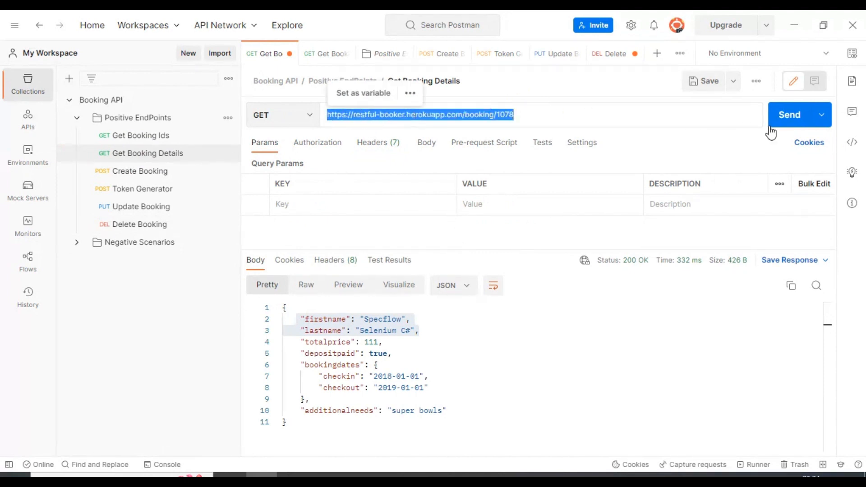
Re-fetch booking 1078 to get 404 Not Found, then select the Negative Scenarios folder.
{"action": "left_click", "coordinate": [789, 114]}
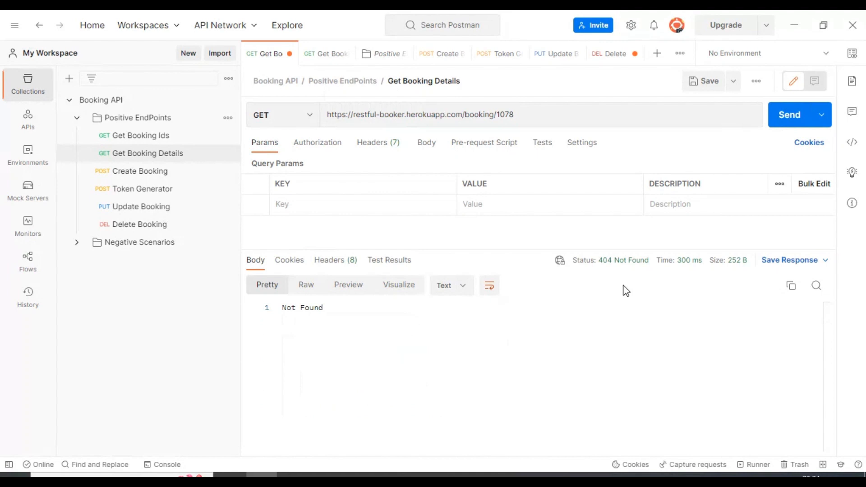
{"action": "mouse_move", "coordinate": [500, 272]}
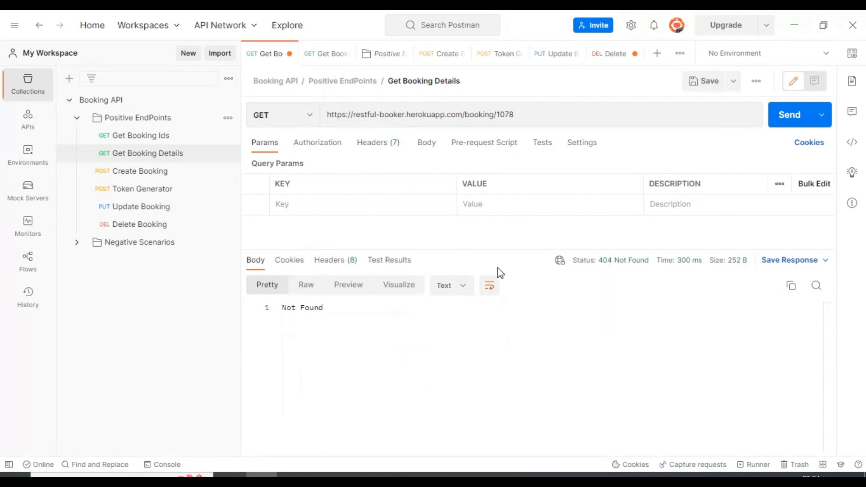
{"action": "mouse_move", "coordinate": [232, 222]}
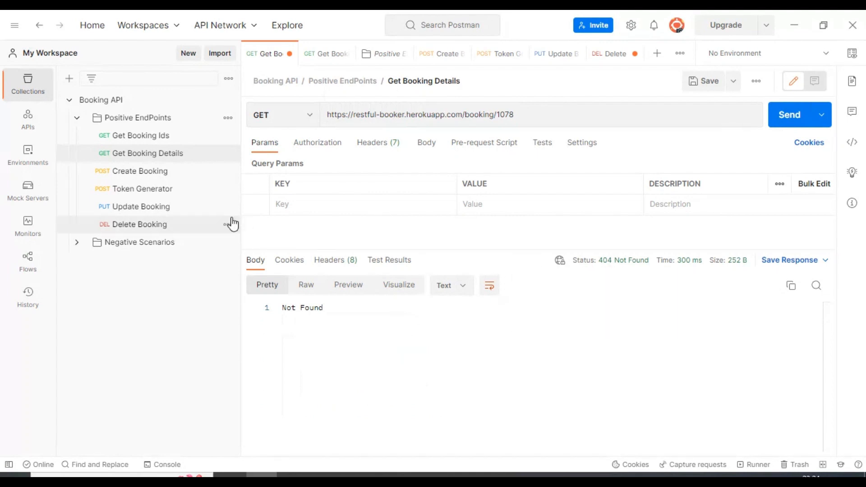
{"action": "mouse_move", "coordinate": [131, 225]}
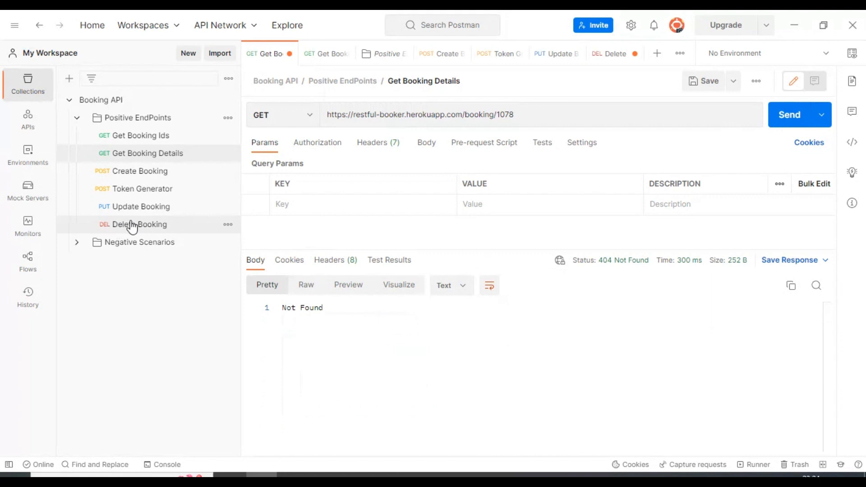
{"action": "mouse_move", "coordinate": [131, 226]}
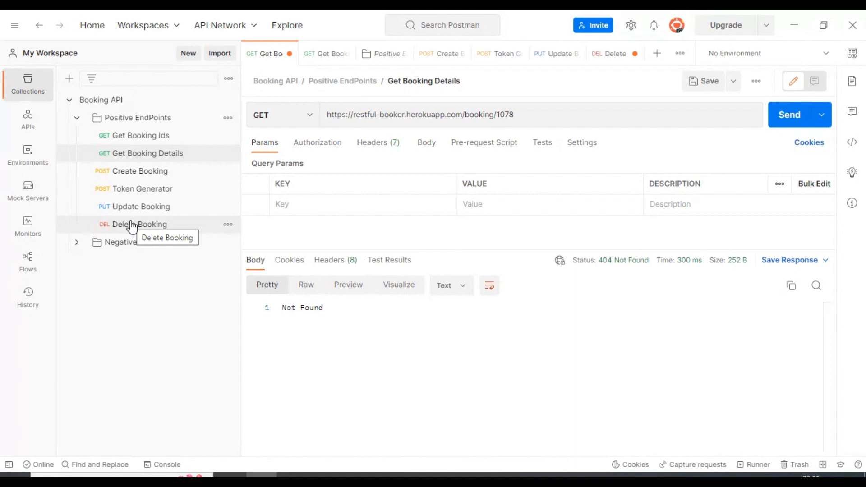
{"action": "left_click", "coordinate": [126, 241]}
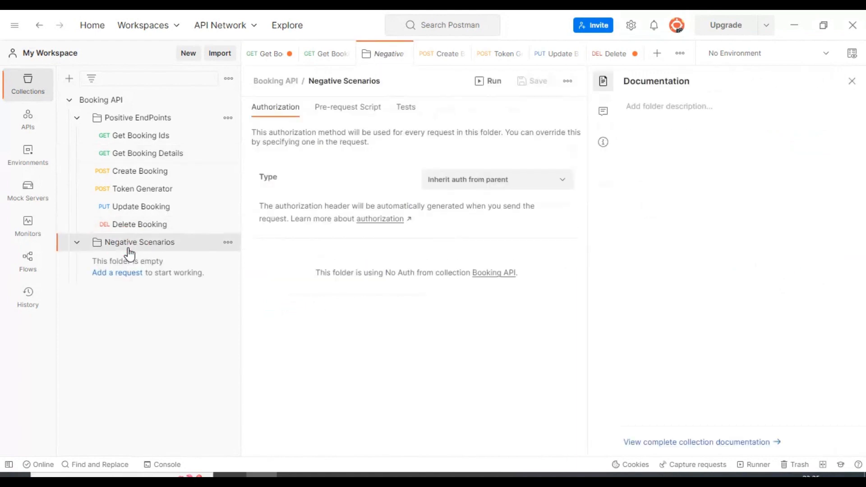